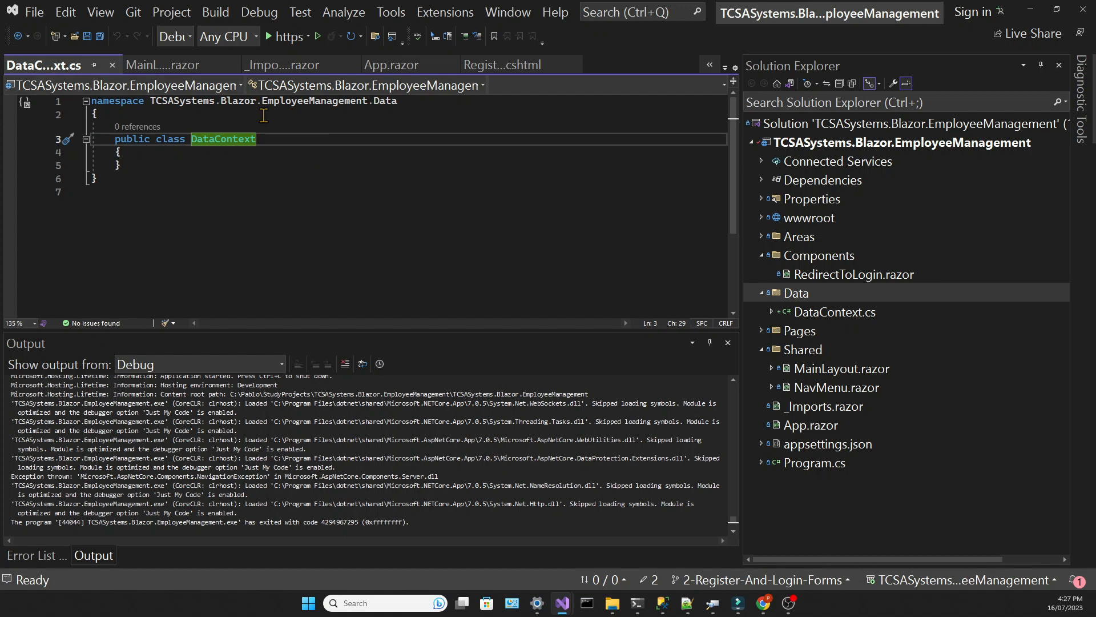
# Append ': IdentityDbContext' to the DataContext class declaration
pyautogui.write(': IdentityDbContext')
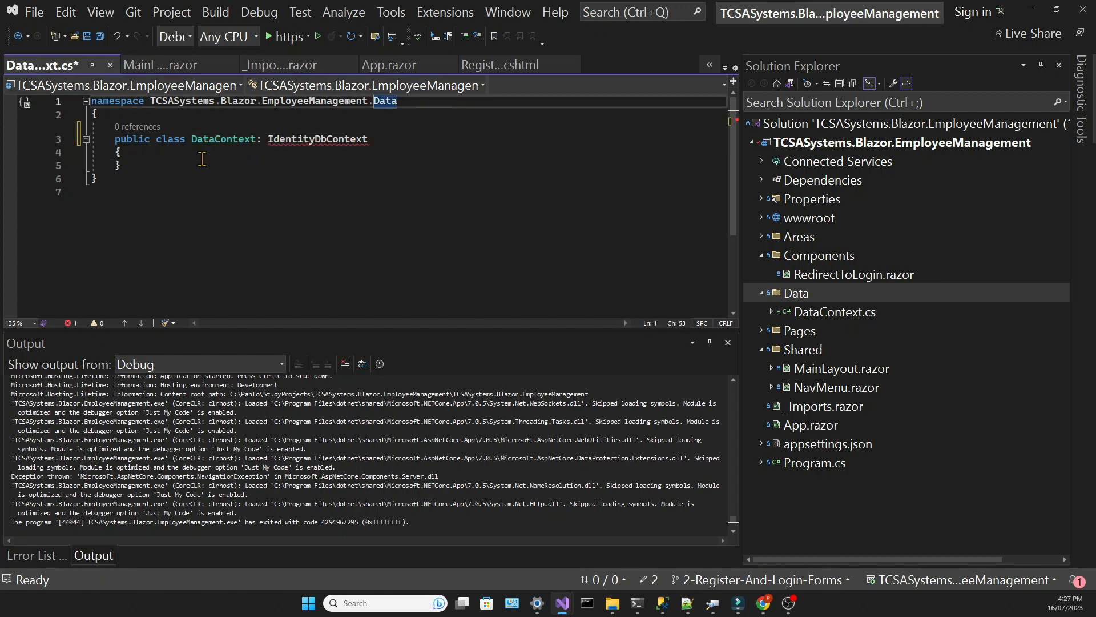
pyautogui.write(';')
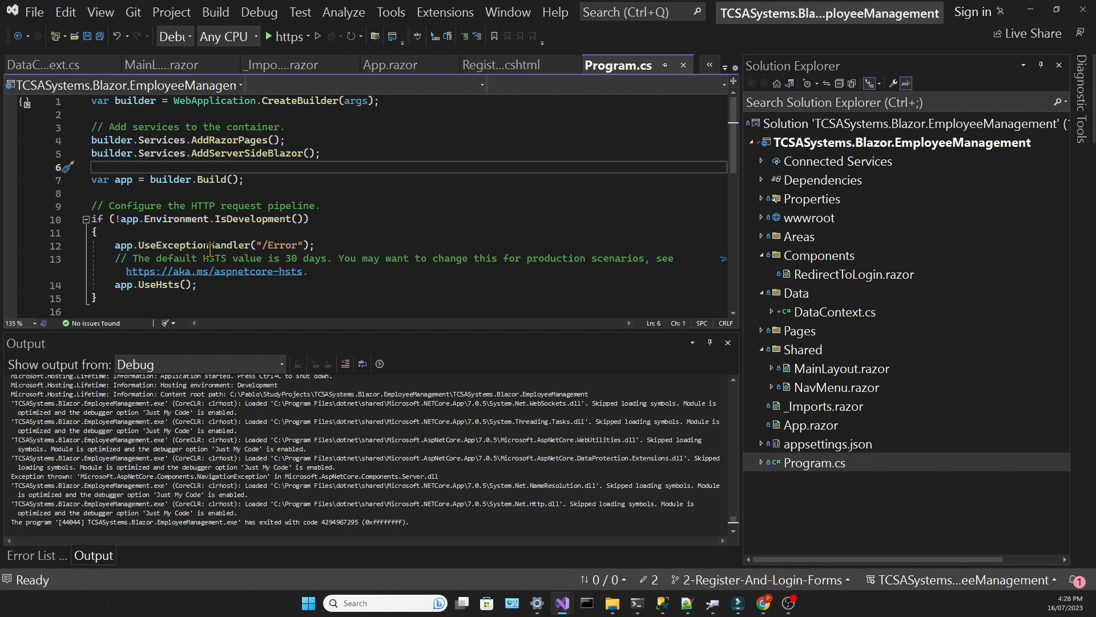
# Add a connectionString variable via GetConnectionString("DefaultConnection") and verify it in appsettings.json
pyautogui.click(241, 179)
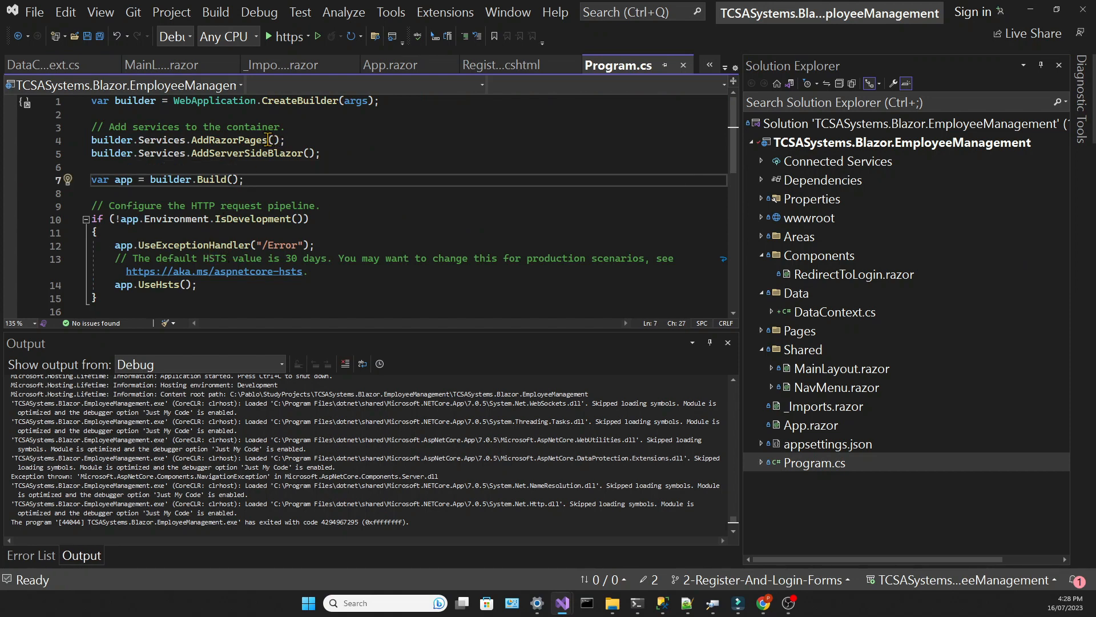
pyautogui.write('var connectionString = builder.Configuration.Add')
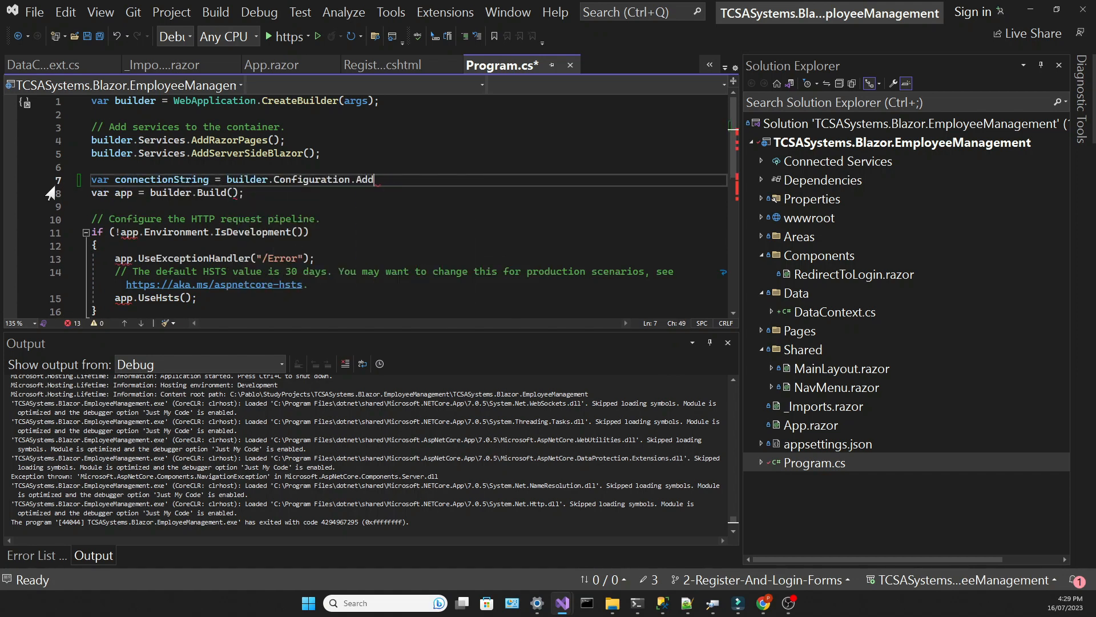
pyautogui.write('GetConnectionString()')
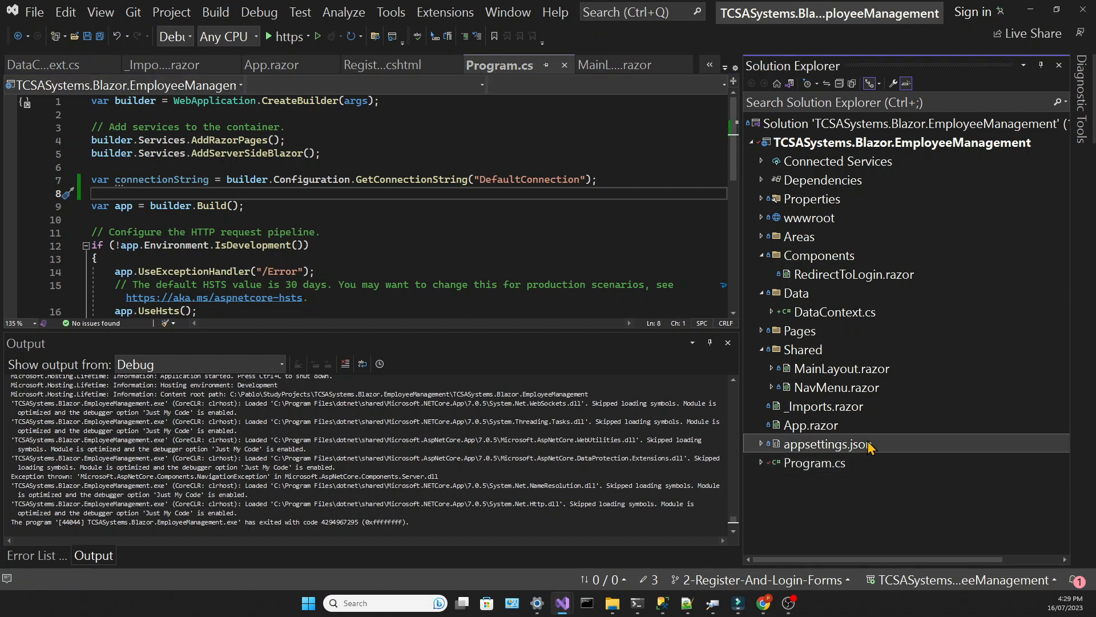
pyautogui.doubleClick(827, 444)
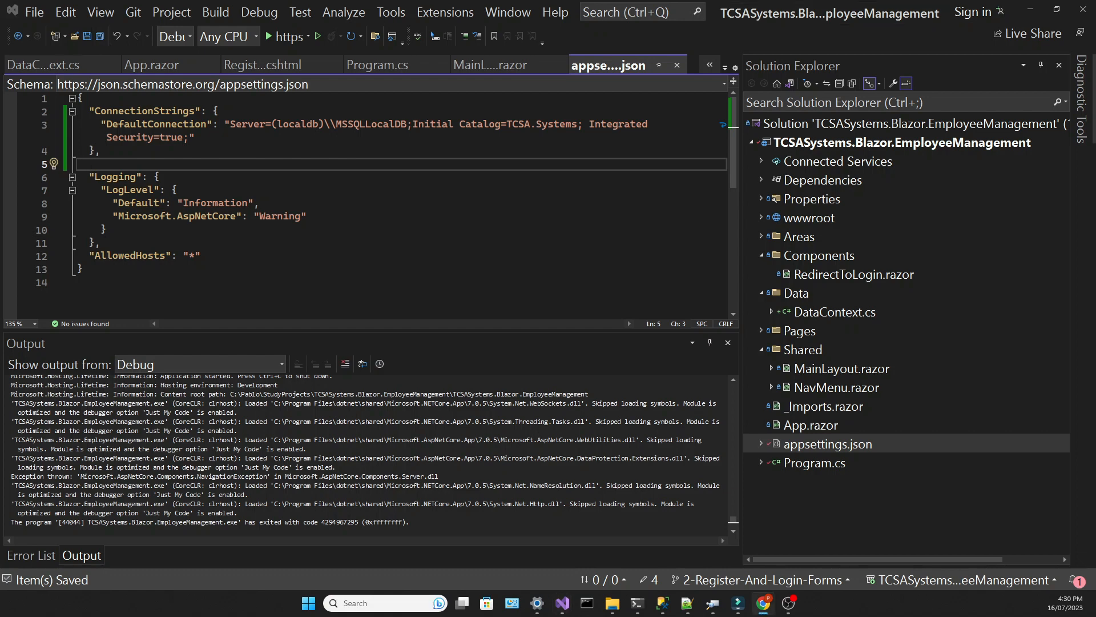
pyautogui.click(376, 65)
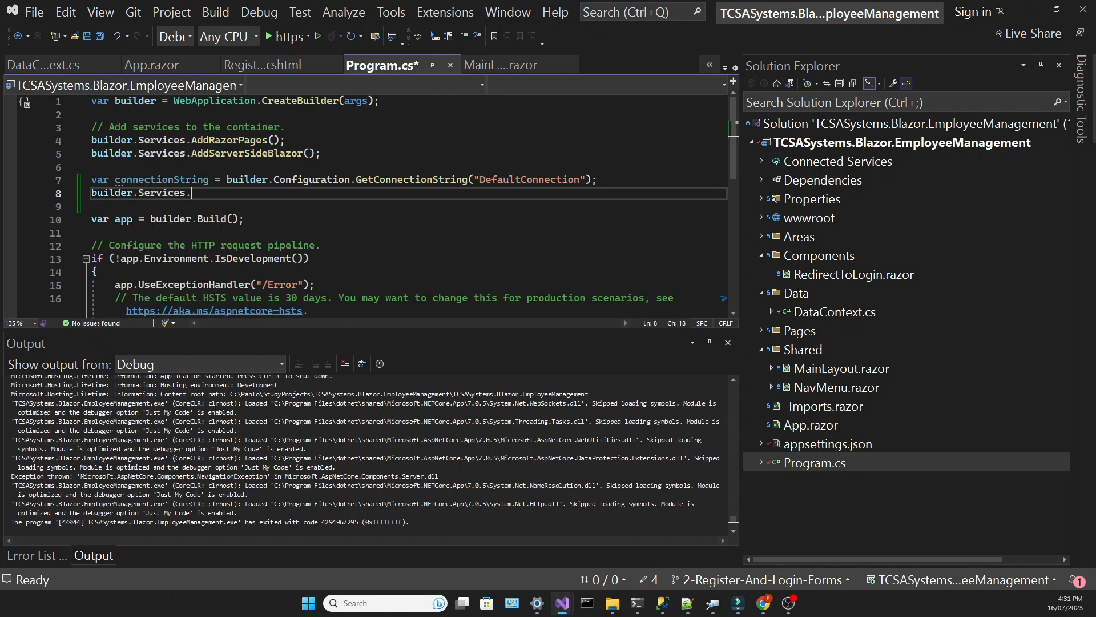
# Register AddDbContextFactory<DataContext> with options.UseSqlServer(connectionString) in Program.cs
pyautogui.write('AddDbContextFactory<D>')
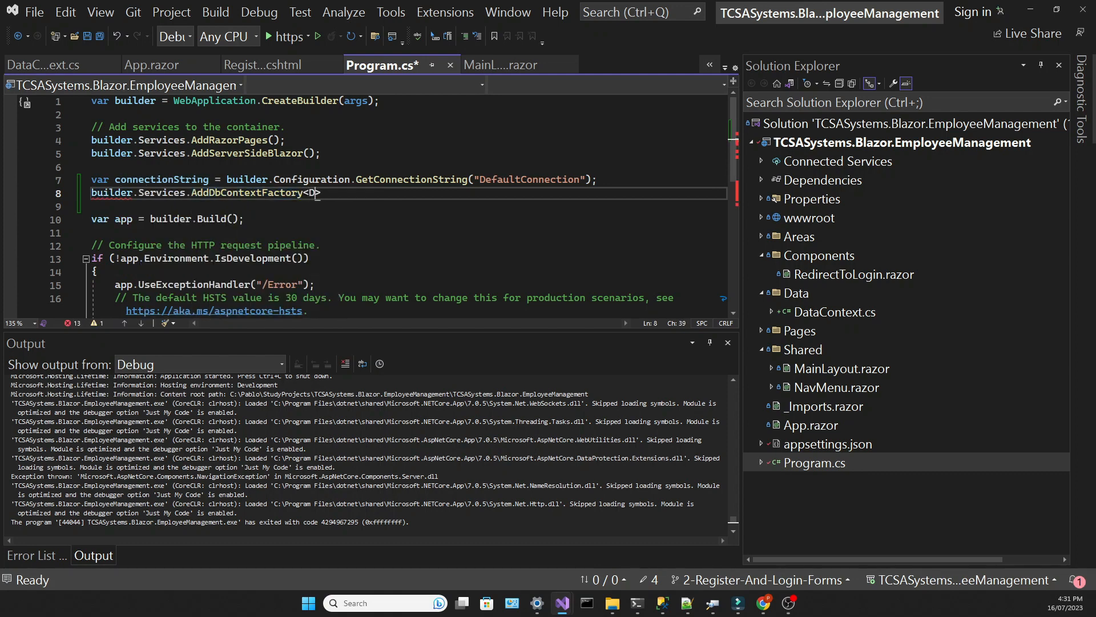
pyautogui.write('ataContext')
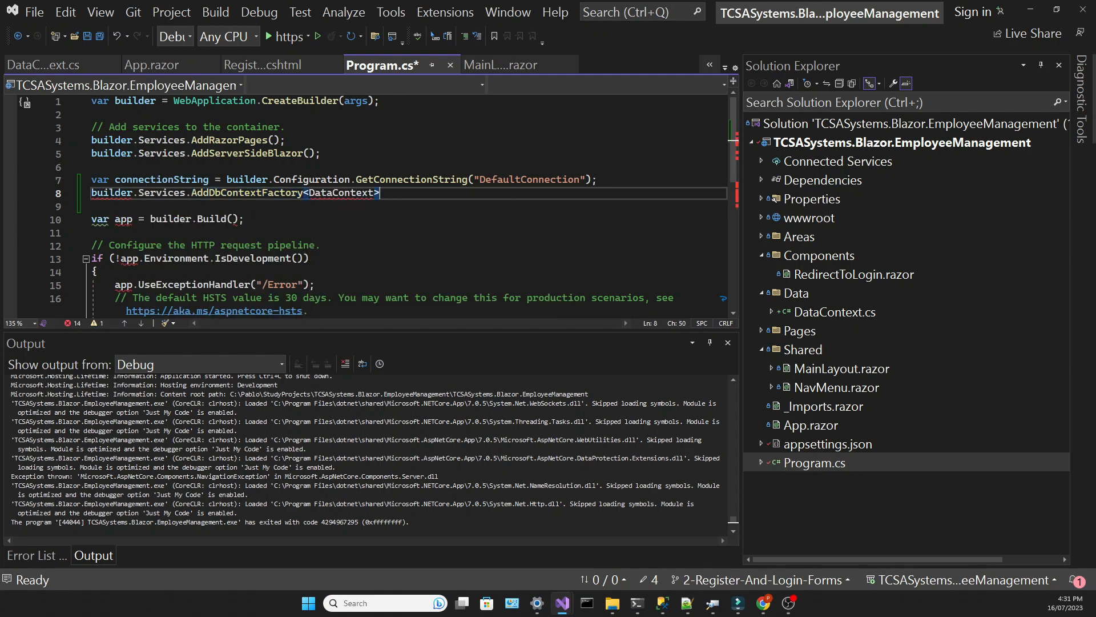
pyautogui.write('(options => options.UseSqlServer(')
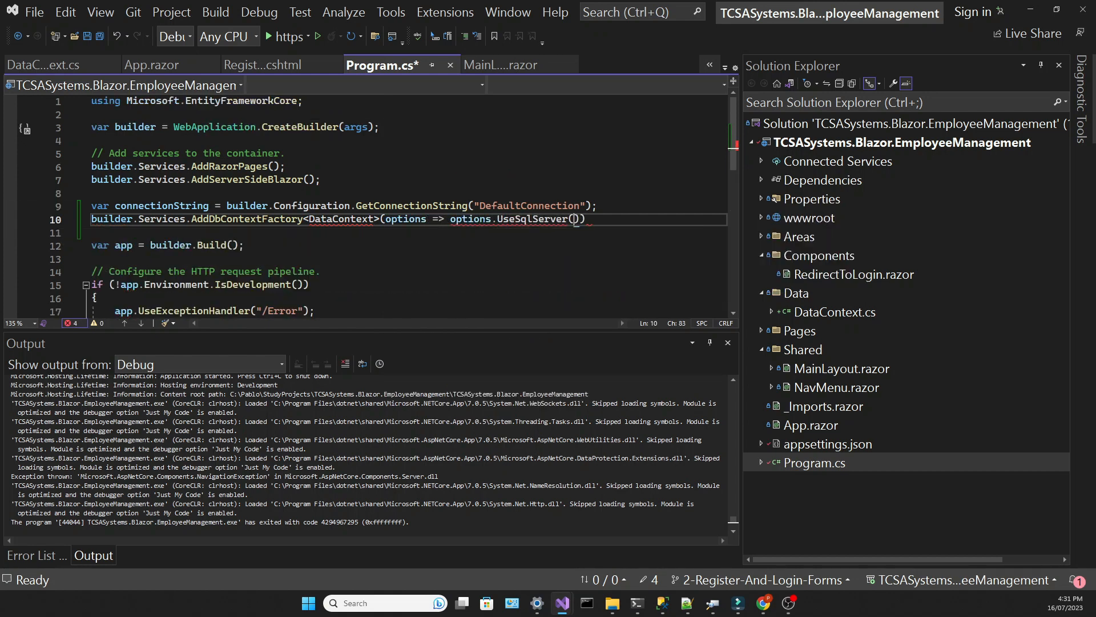
pyautogui.write('connectionString')
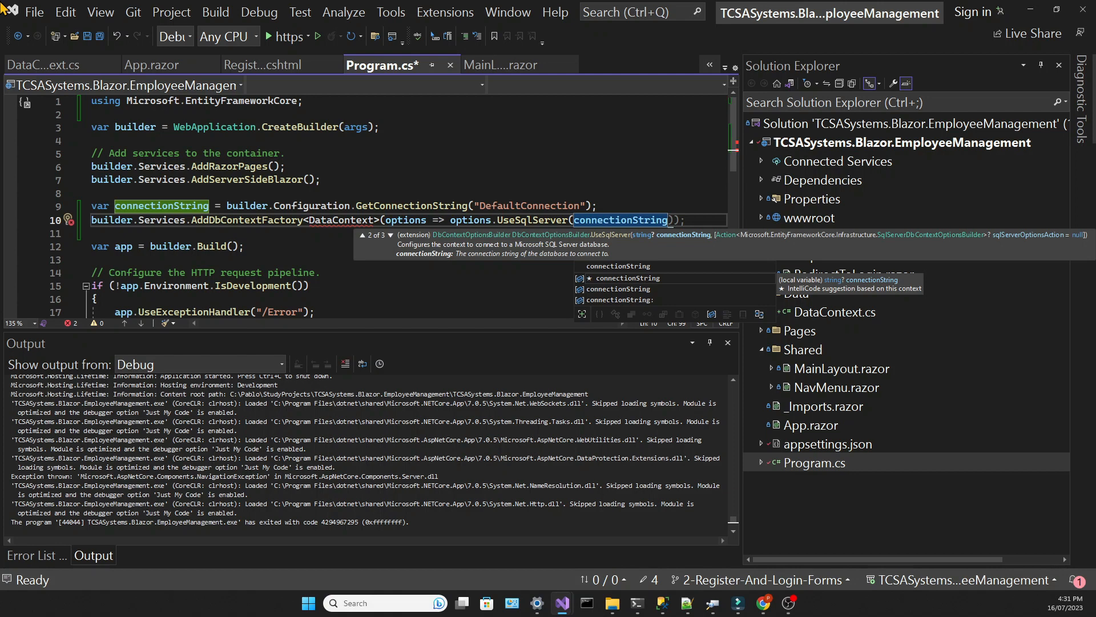
pyautogui.moveTo(5, 7)
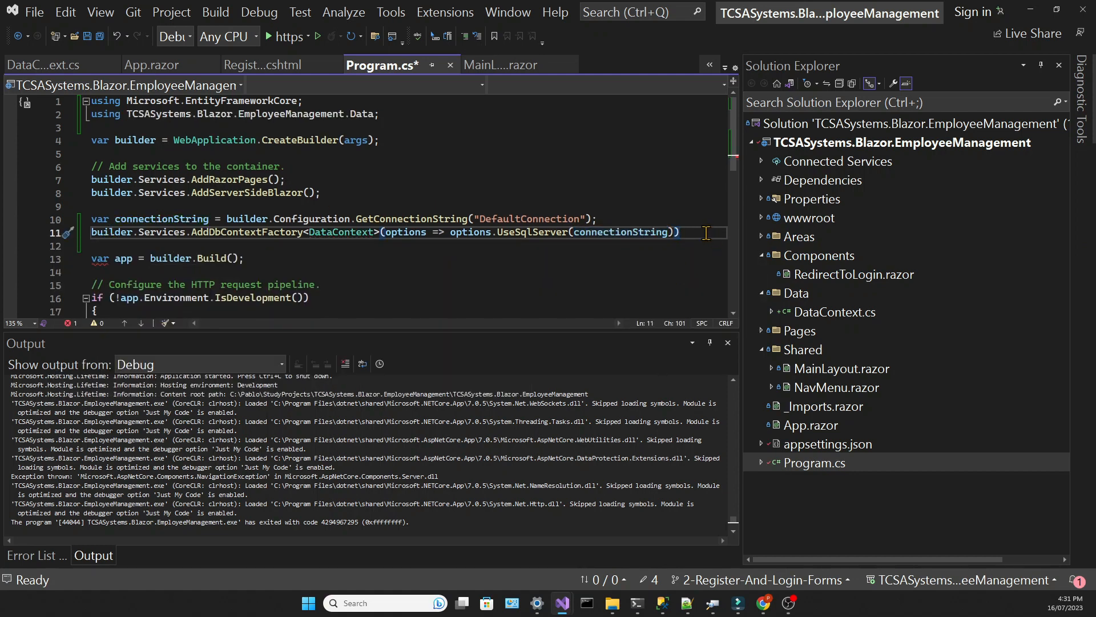
pyautogui.write('builder.Services.AddIdentity<I>')
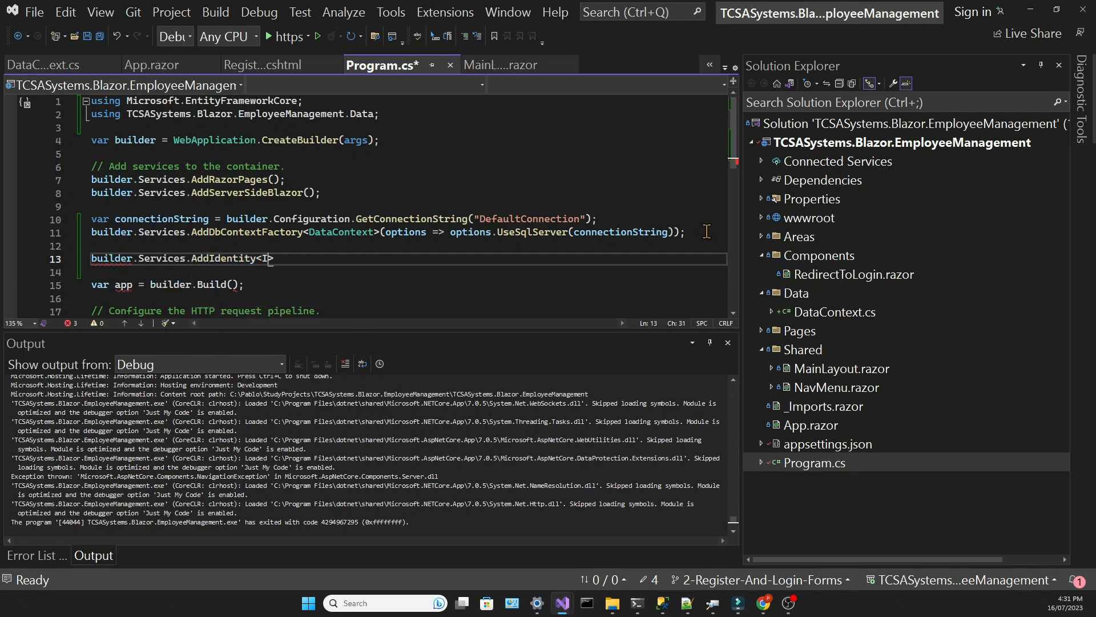
# Add Identity<IdentityUser, IdentityRole> with password requirements off and AddEntityFrameworkStores<DataContext>
pyautogui.write('dentityUser, IdentityRole')
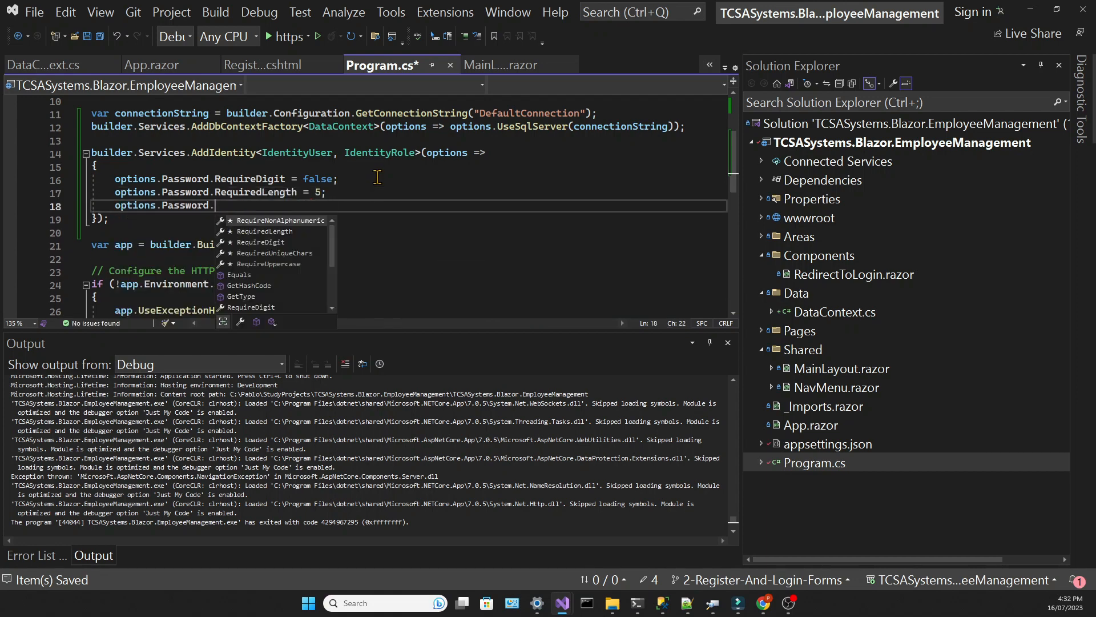
pyautogui.write('RequireLowercase = false;')
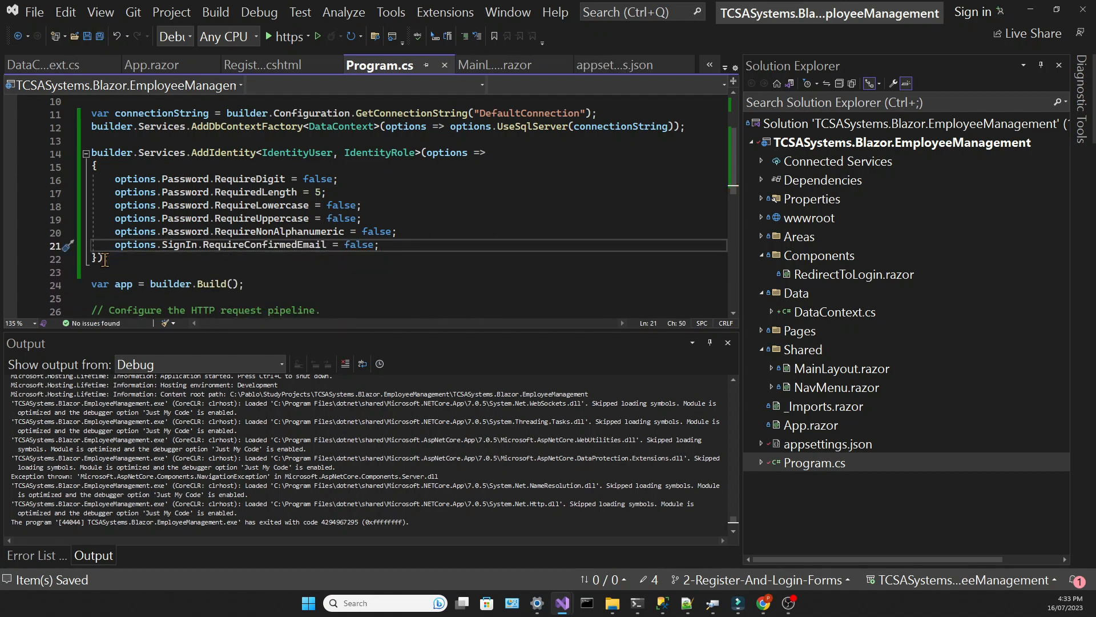
pyautogui.write('.AddEntityFrameworkStores<>;')
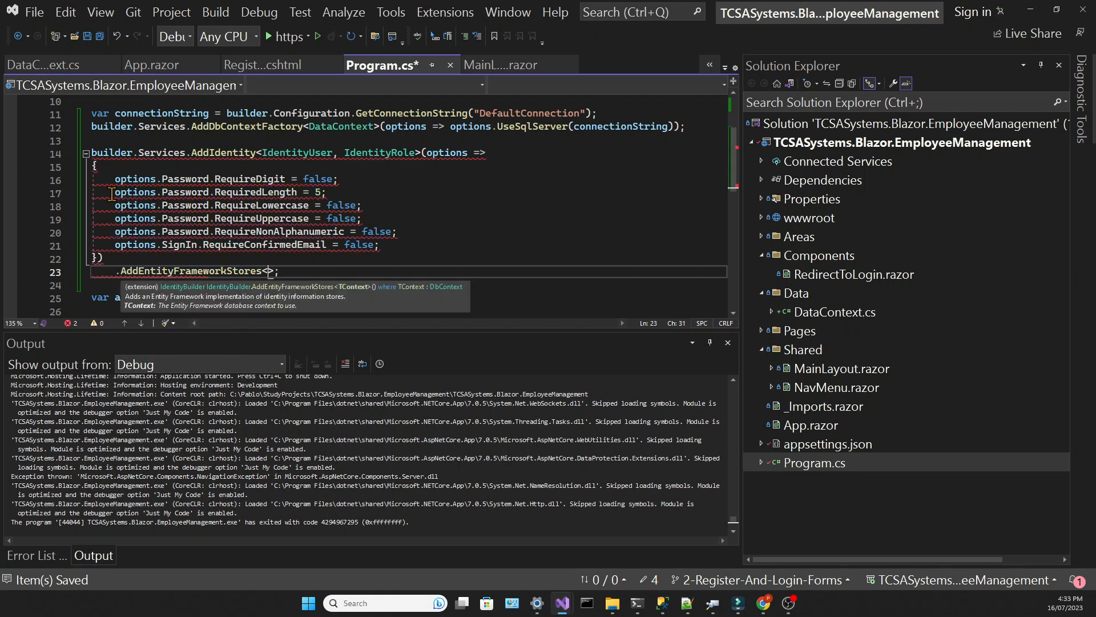
pyautogui.write('DataContext')
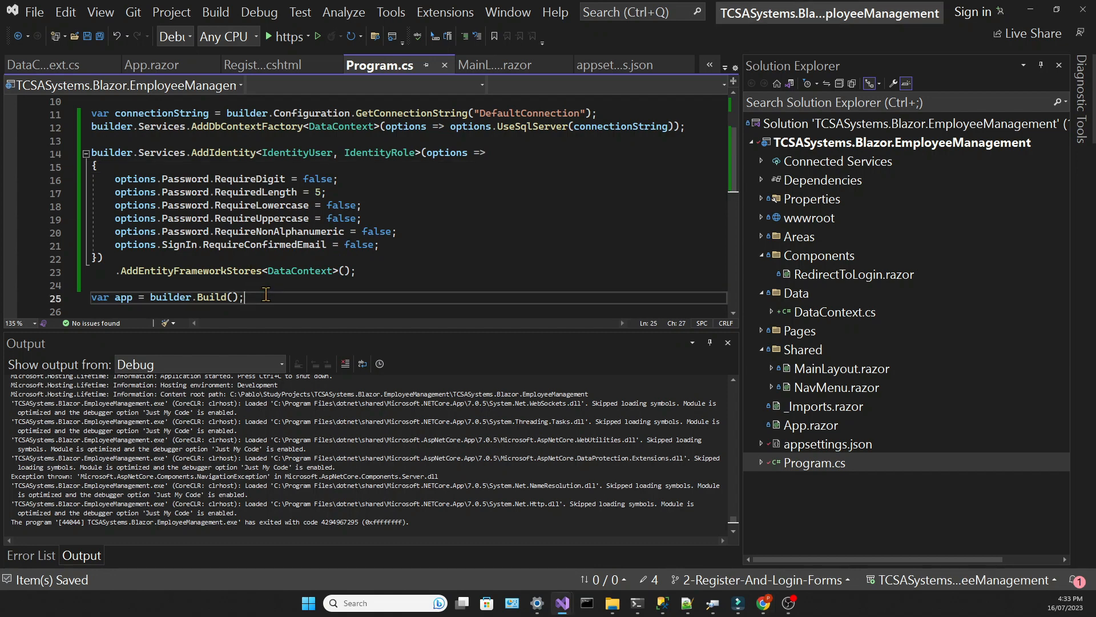
# Add a CreateScope using block resolving DataContext and begin dbContext.Database.EnsureCreated()
pyautogui.write('using (var )')
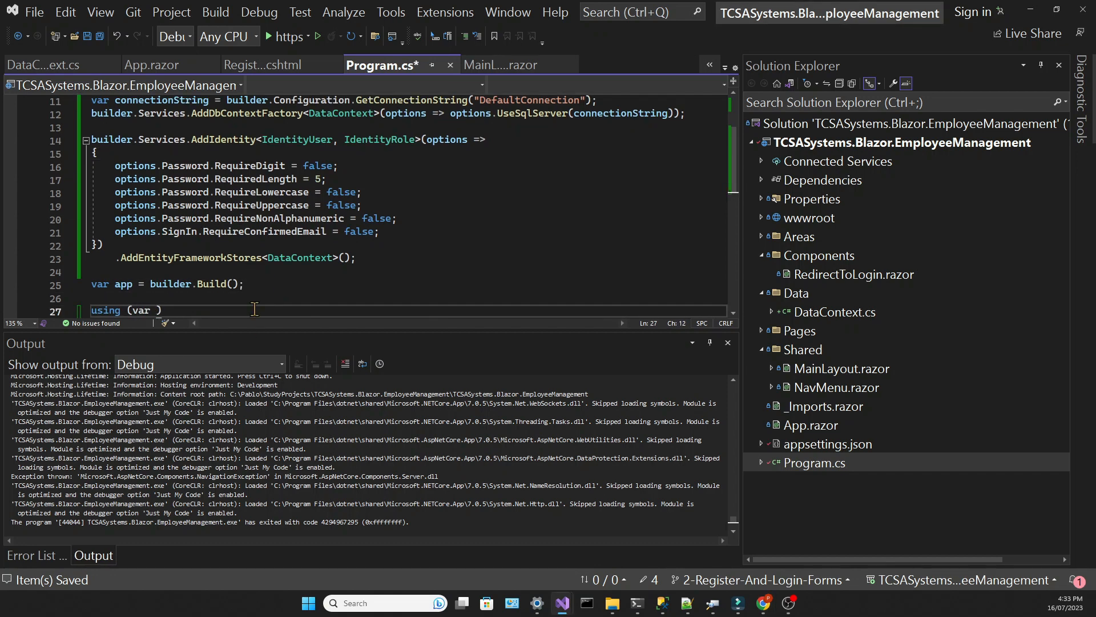
pyautogui.write('scope')
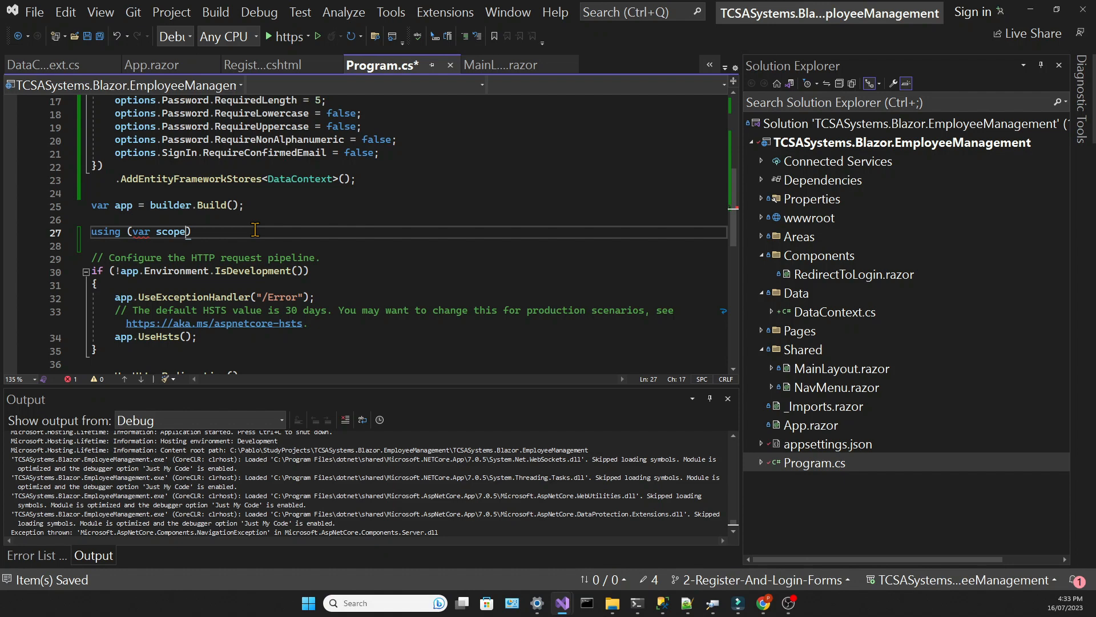
pyautogui.write('= app.Services.CreateScope(')
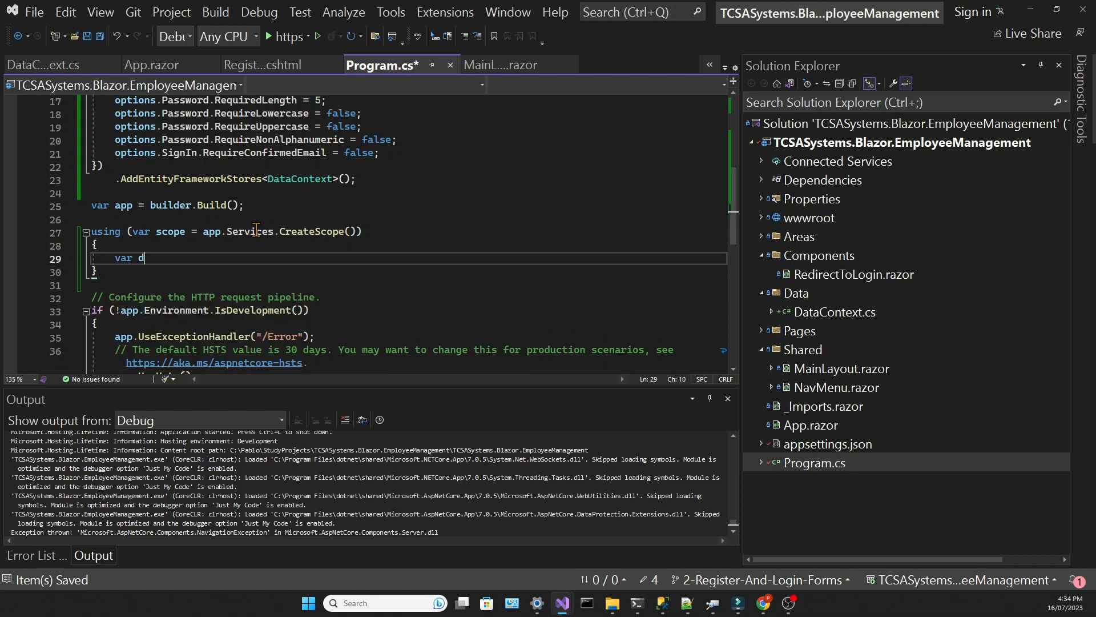
pyautogui.write('bContext = scope.ServiceProvider.GetRequiredService<DataContext>();')
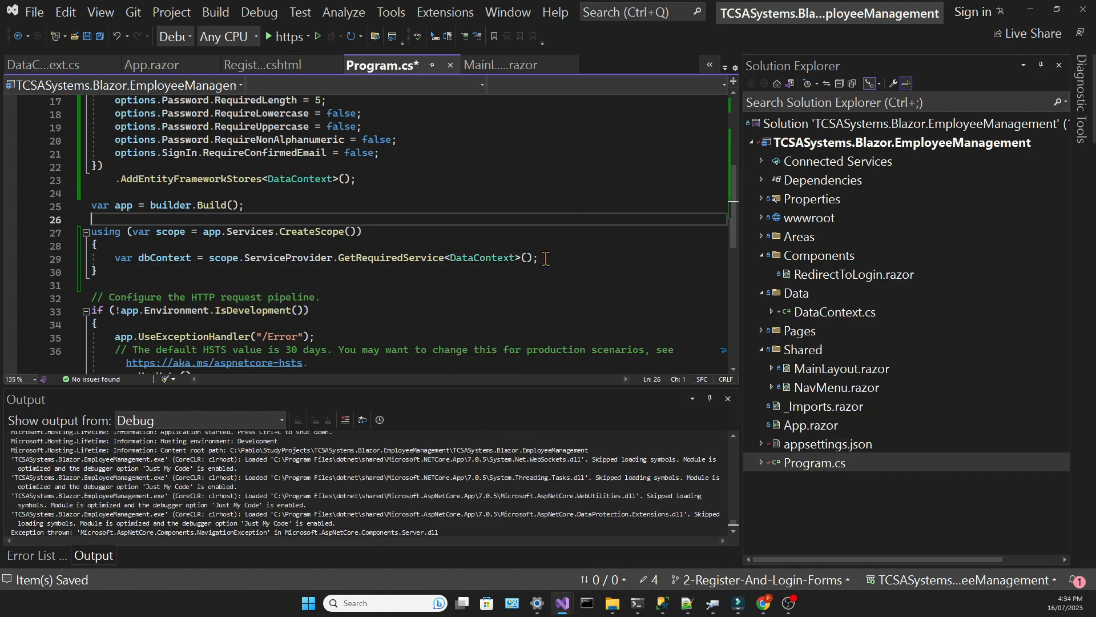
pyautogui.write('dbContext.Ad')
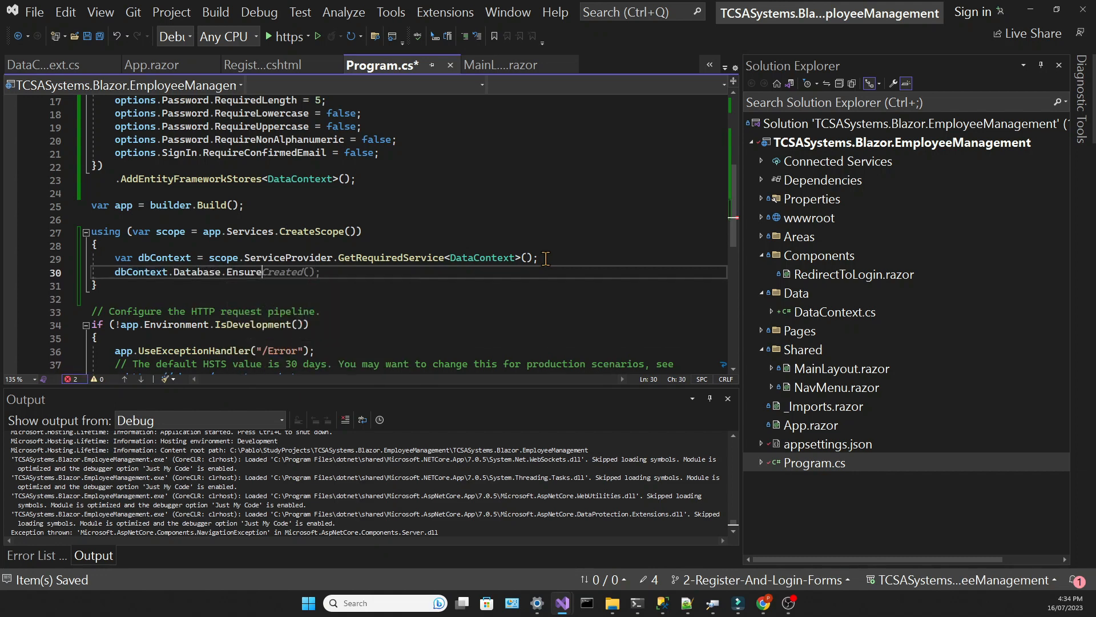
pyautogui.click(98, 35)
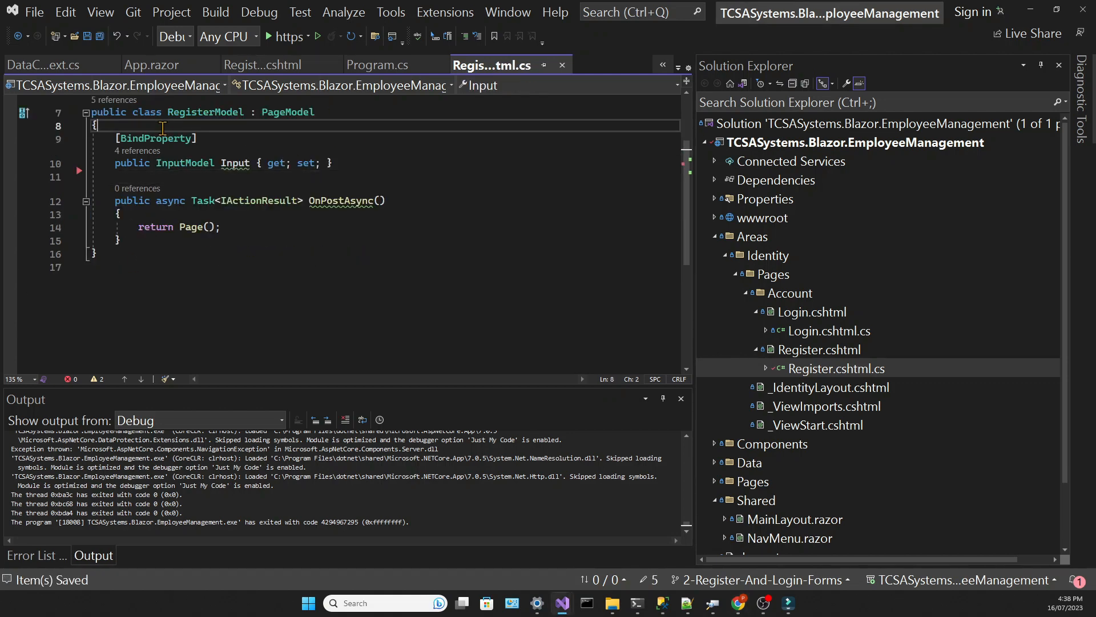
# Add private readonly SignInManager<IdentityUser> and UserManager<IdentityUser> fields to RegisterModel
pyautogui.write('private readonly SignInManager')
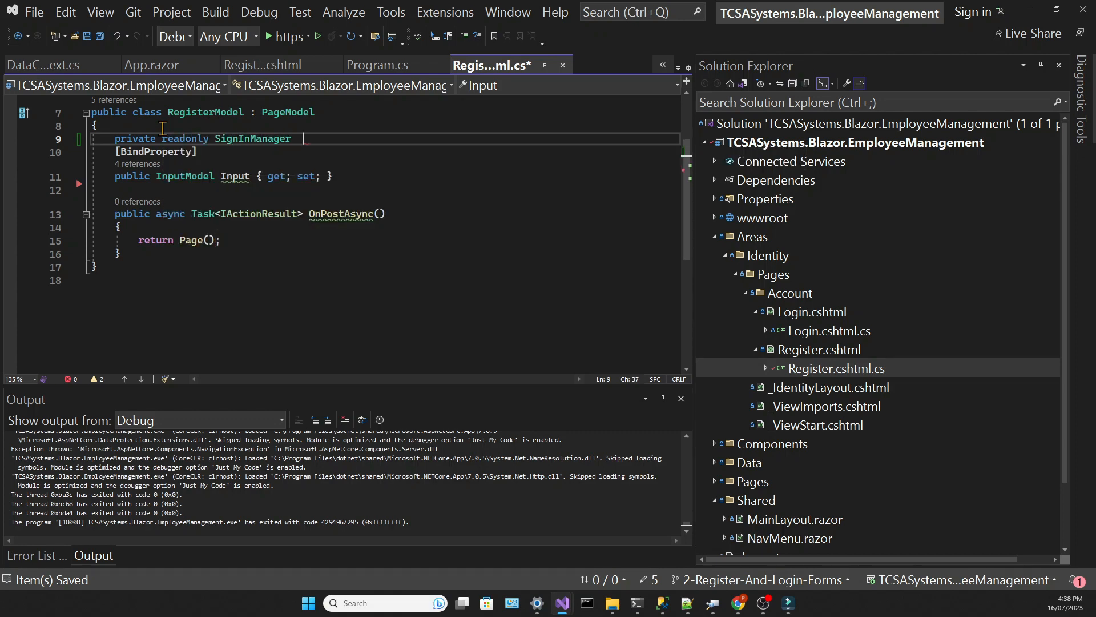
pyautogui.write('<IdentityUser> _')
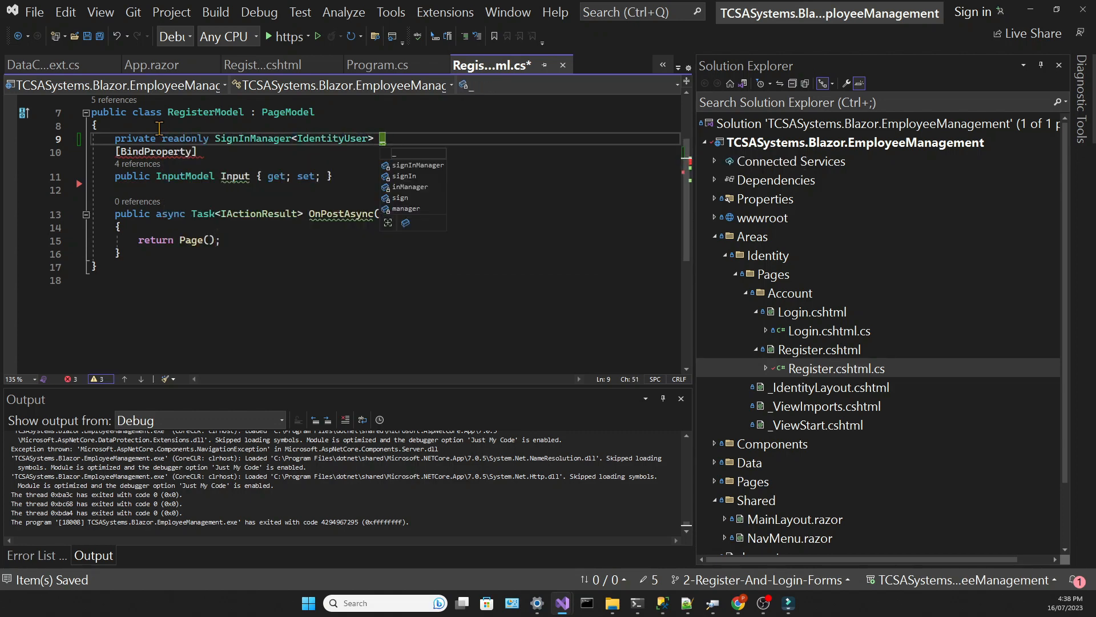
pyautogui.write('private readonly')
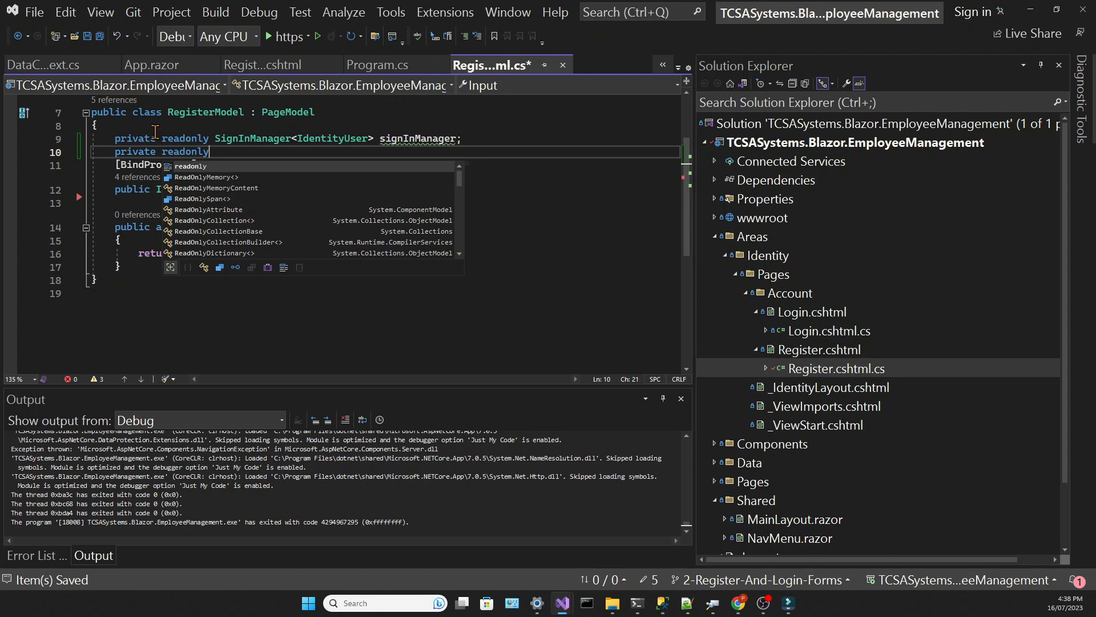
pyautogui.write('UserManager<IdentityUser> userManager;')
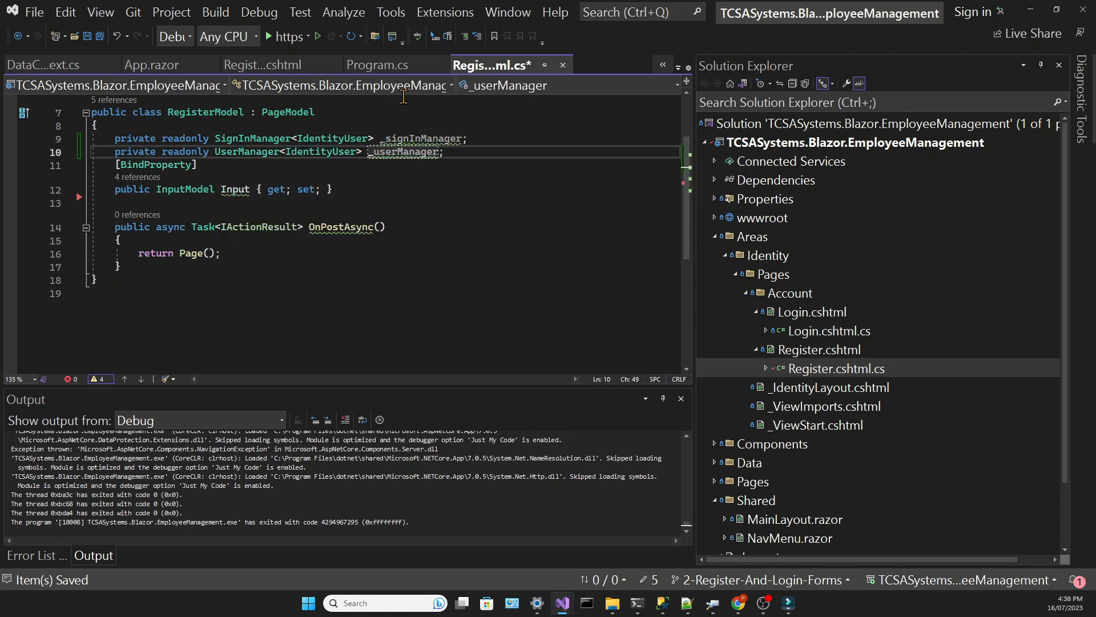
# Create a constructor with the ctor snippet assigning _signInManager and _userManager
pyautogui.write('ctor')
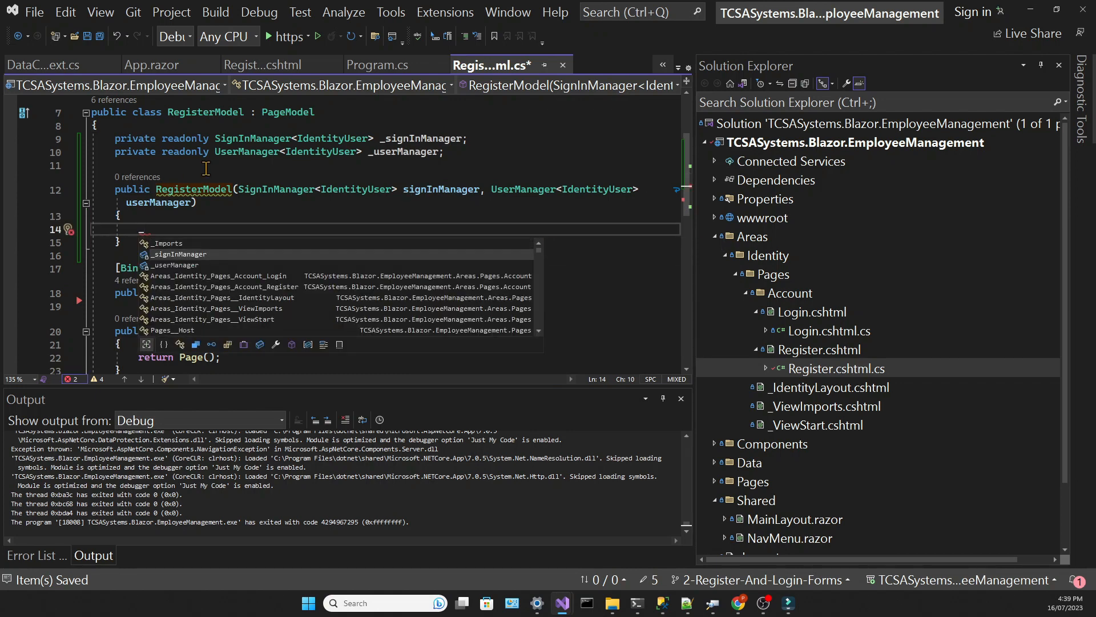
pyautogui.write('_signInManager = signInManager;')
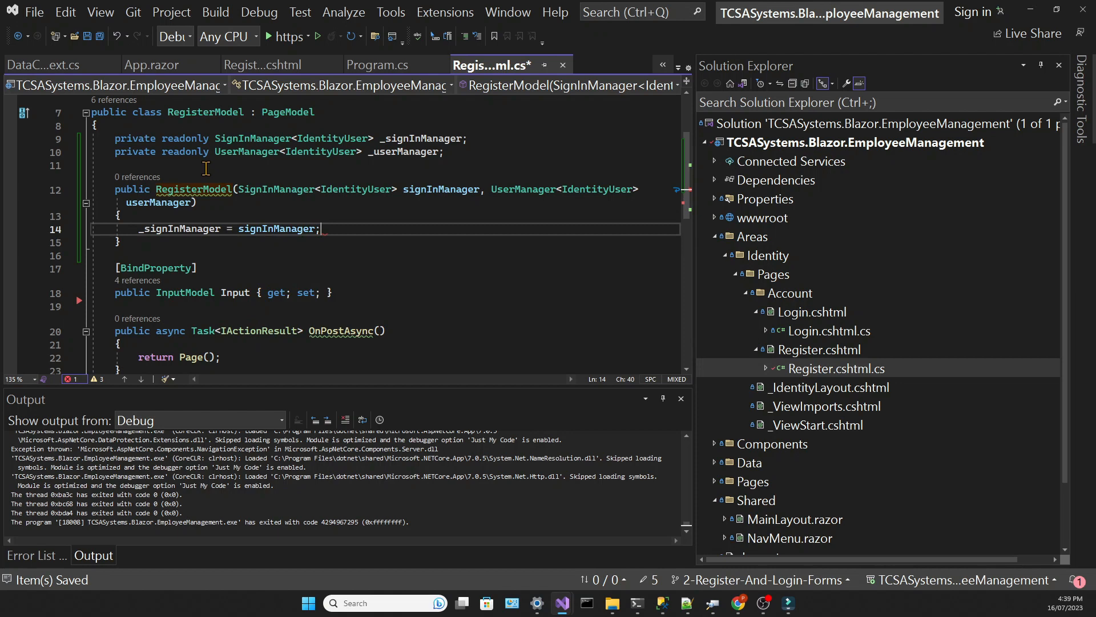
pyautogui.write('_userManager = userManager;')
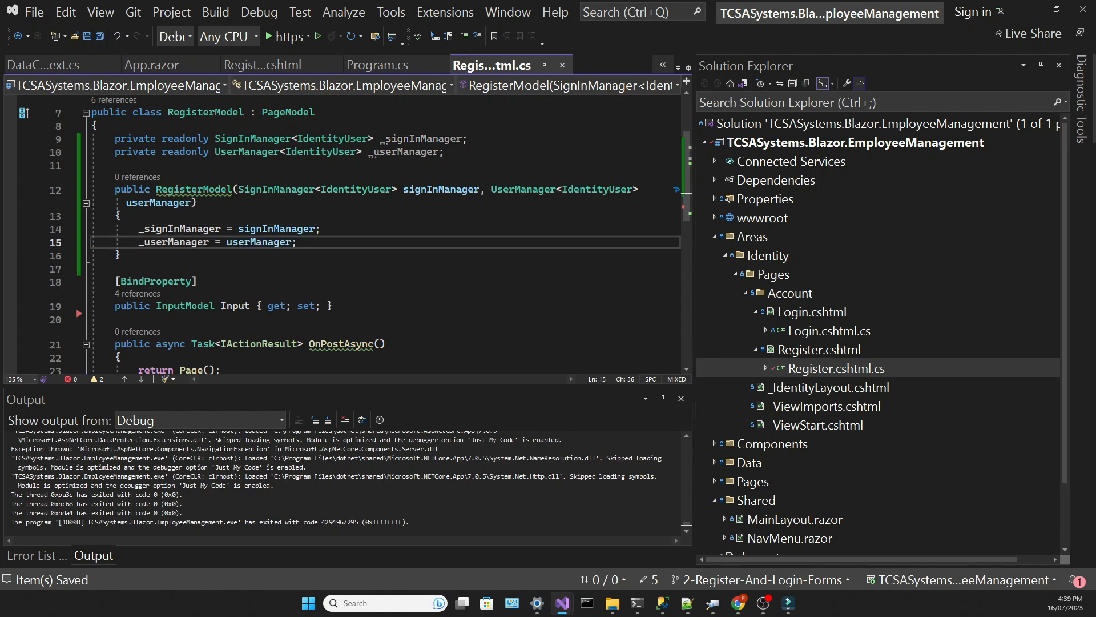
pyautogui.scroll(-3)
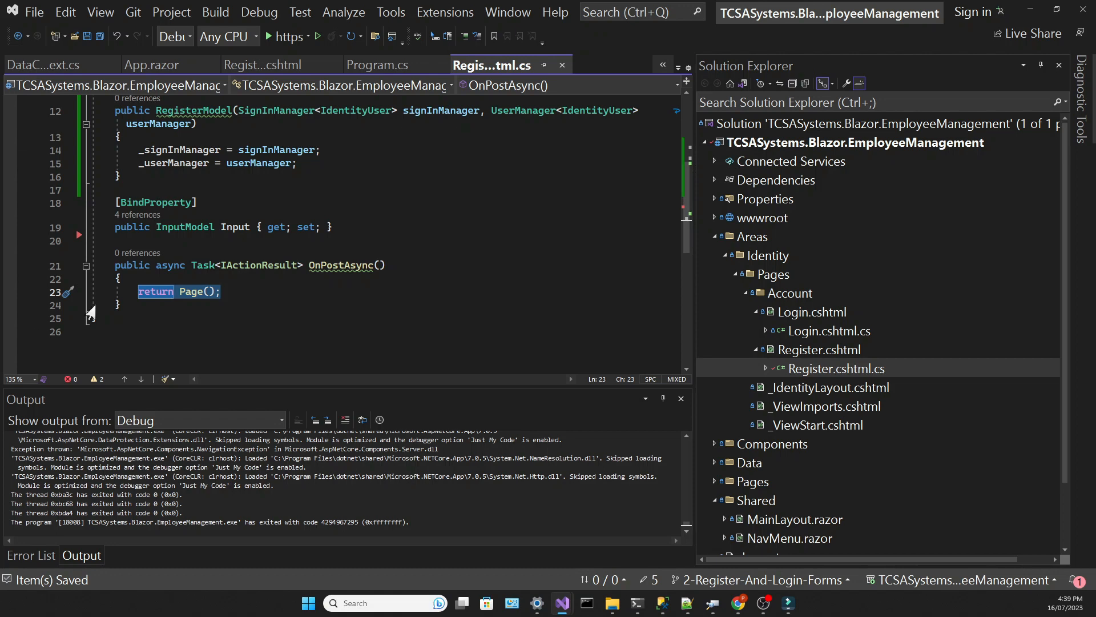
# Inside if (ModelState.IsValid), create an IdentityUser and call CreateAsync with Input.Password
pyautogui.write('if (!ModelState.IsValid)')
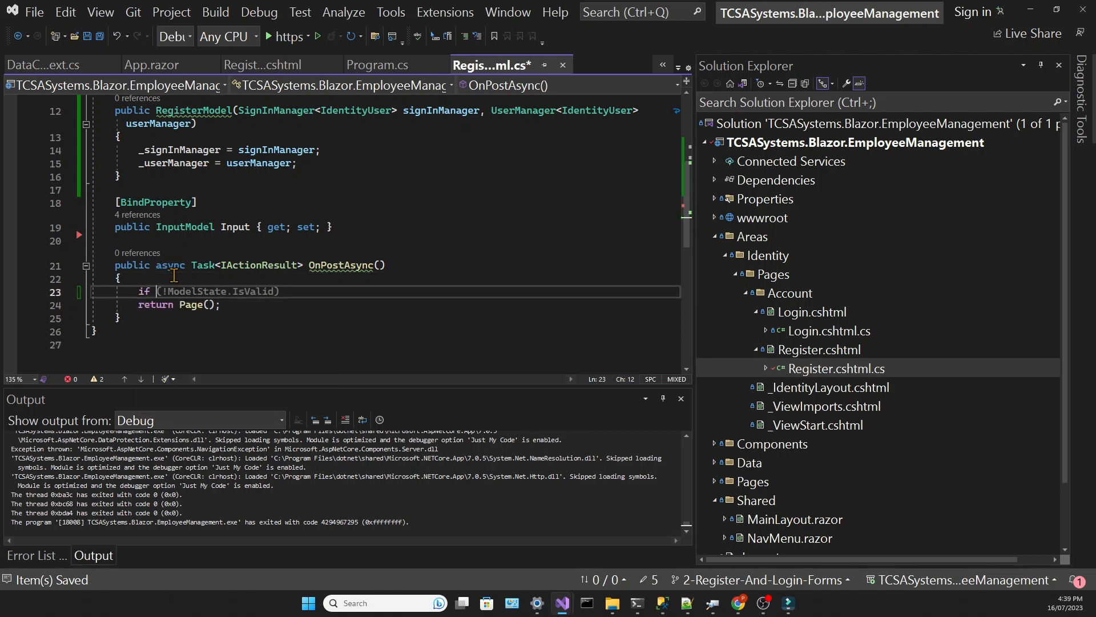
pyautogui.doubleClick(196, 292)
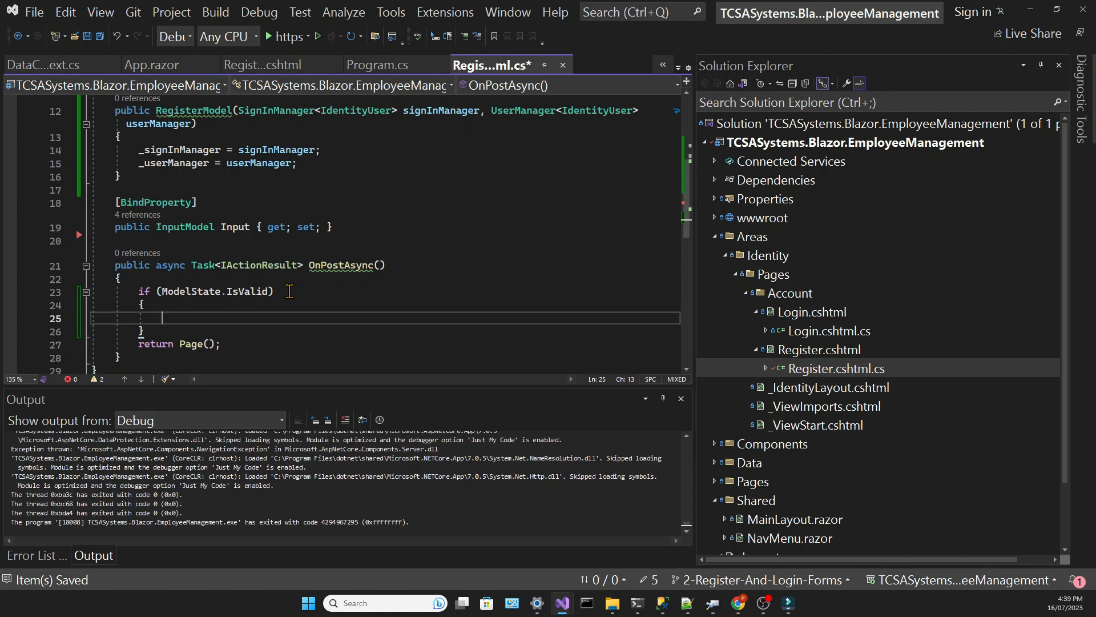
pyautogui.write('var identity = new IdentityUser { UserName = Input.Email, Email = Input.Email };')
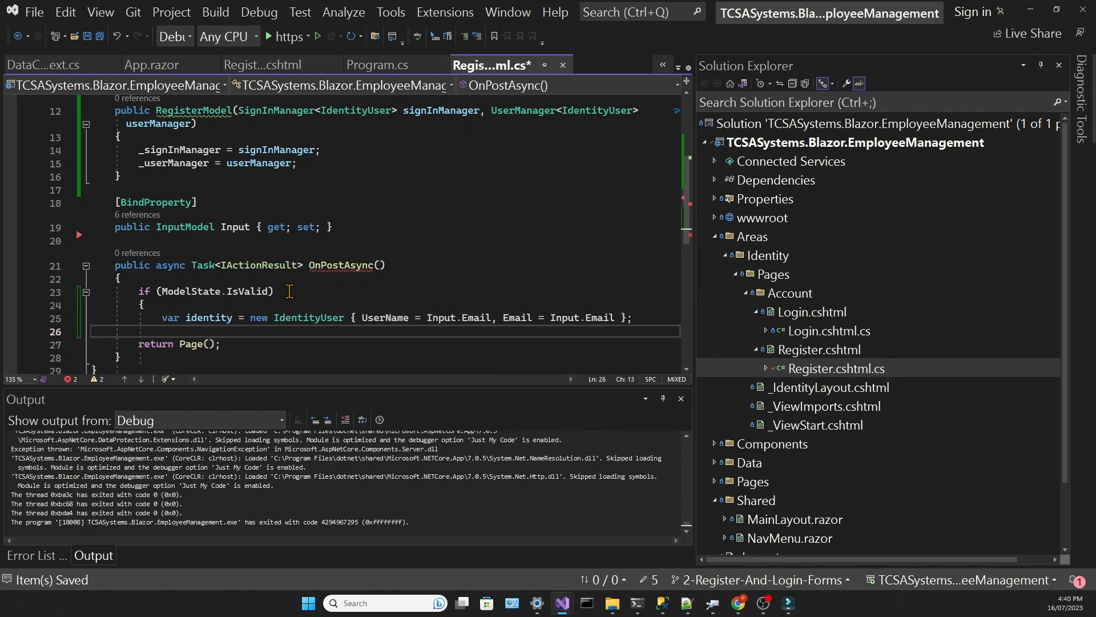
pyautogui.write('var result = await _userManager')
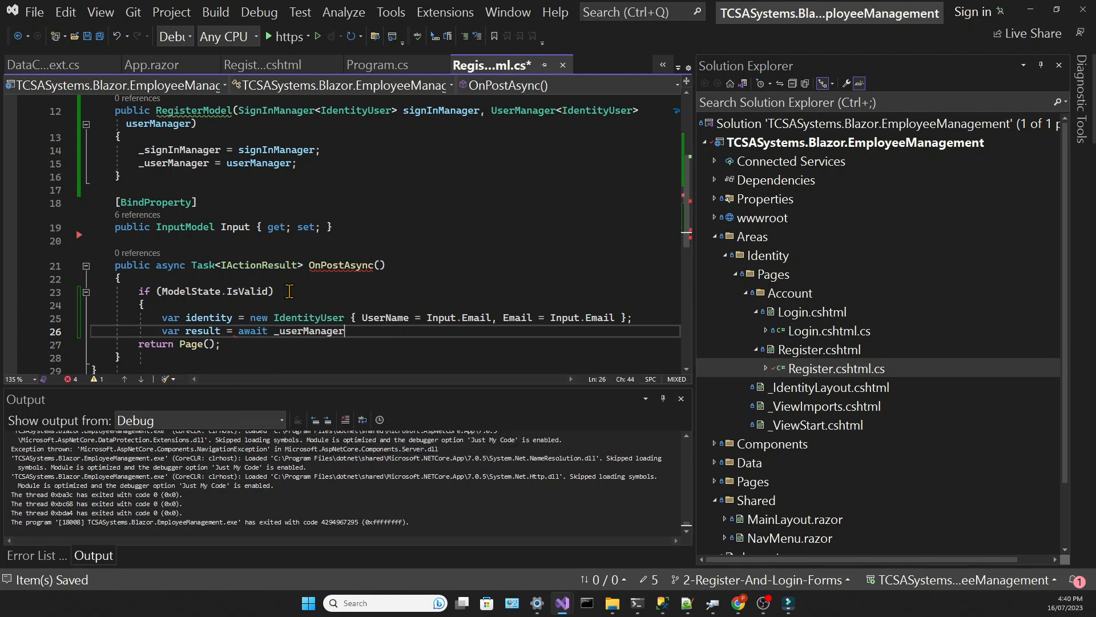
pyautogui.write('.CreateAsync(identity);')
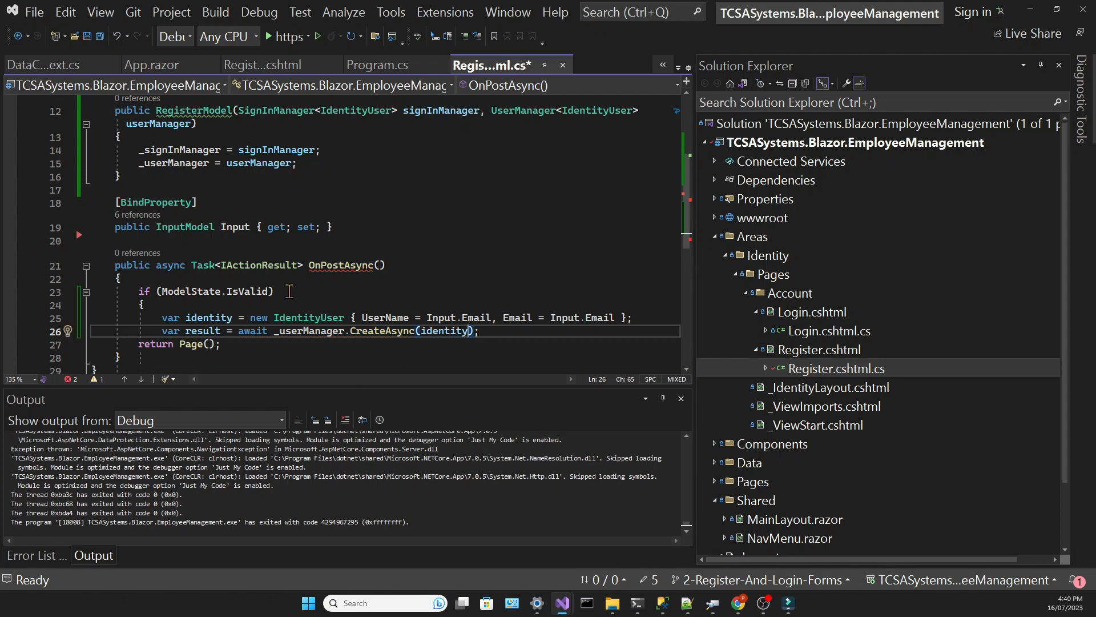
pyautogui.write(', Input.Password')
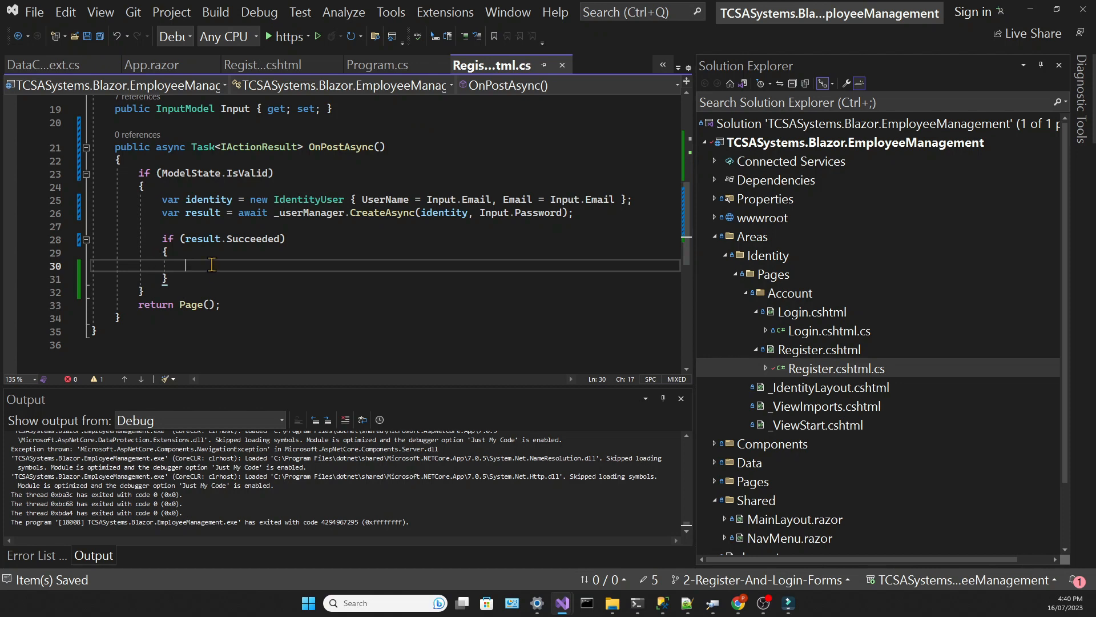
# Sign the new user in with SignInAsync, isPersistent false, and start a LocalRedirect return
pyautogui.write('await _signInManager.SignInAsync(identity,')
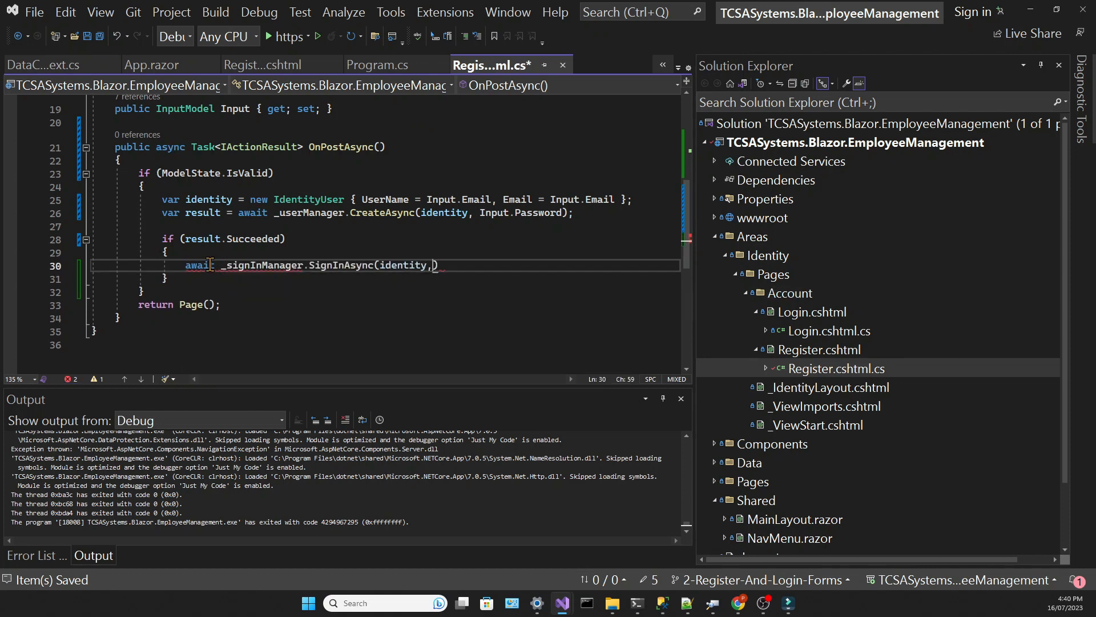
pyautogui.write('isPersistent')
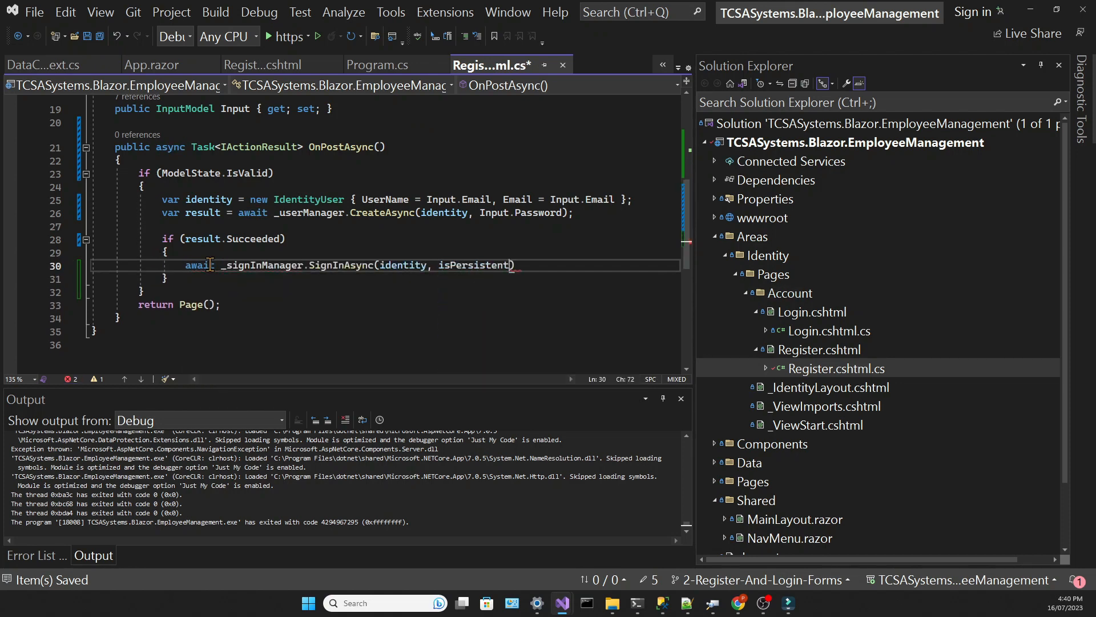
pyautogui.write(': false')
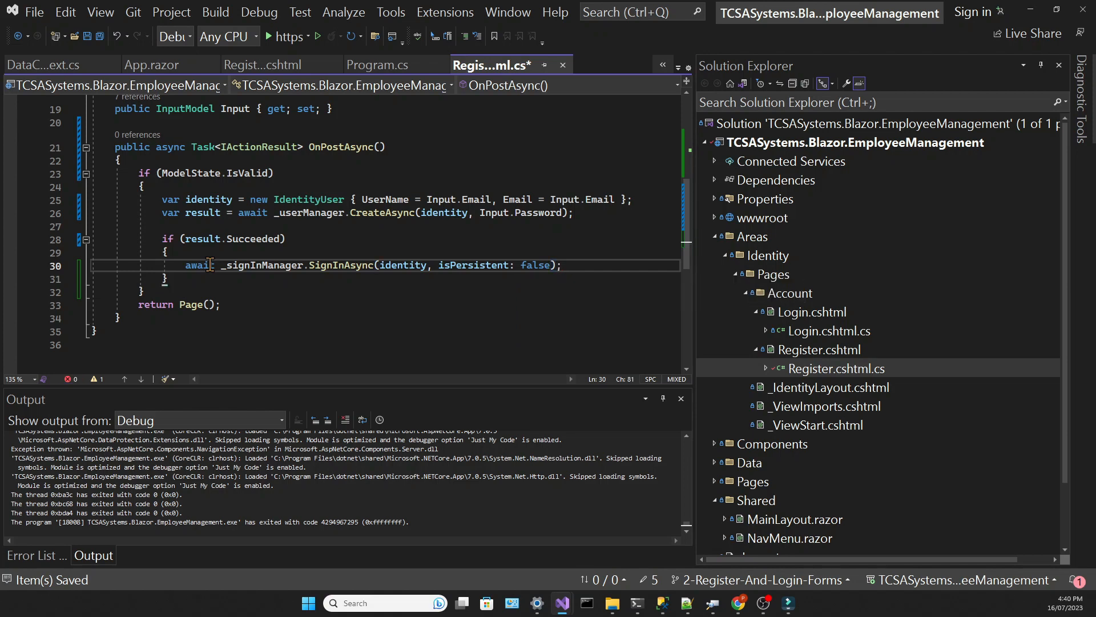
pyautogui.write('return LocalRedirect')
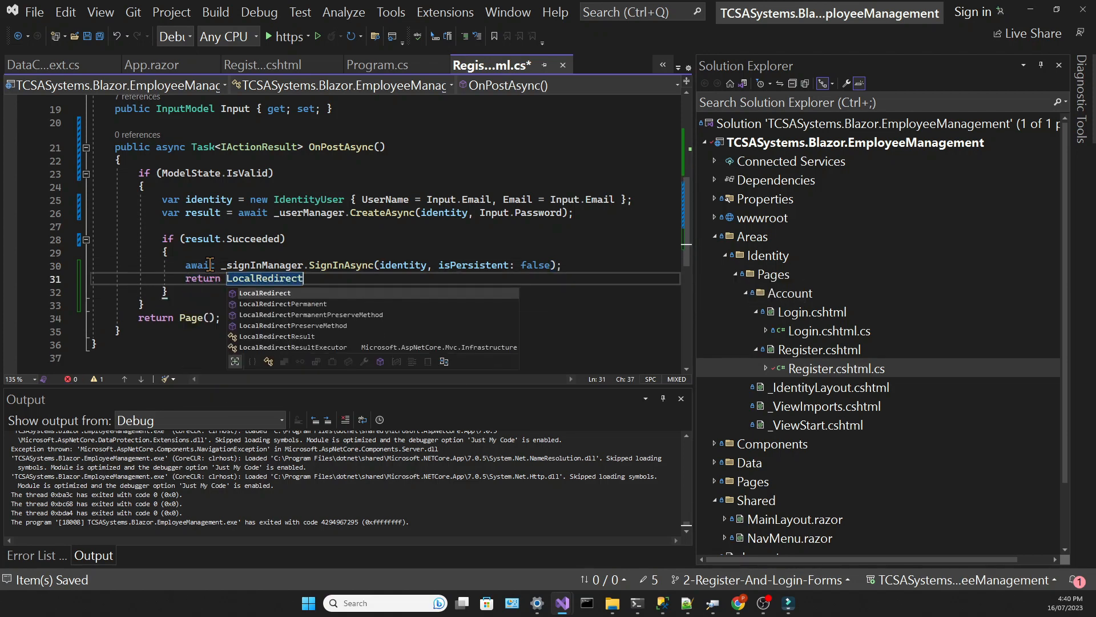
# Finish the redirect line as return LocalRedirect("~/") in the success block
pyautogui.write('("~");')
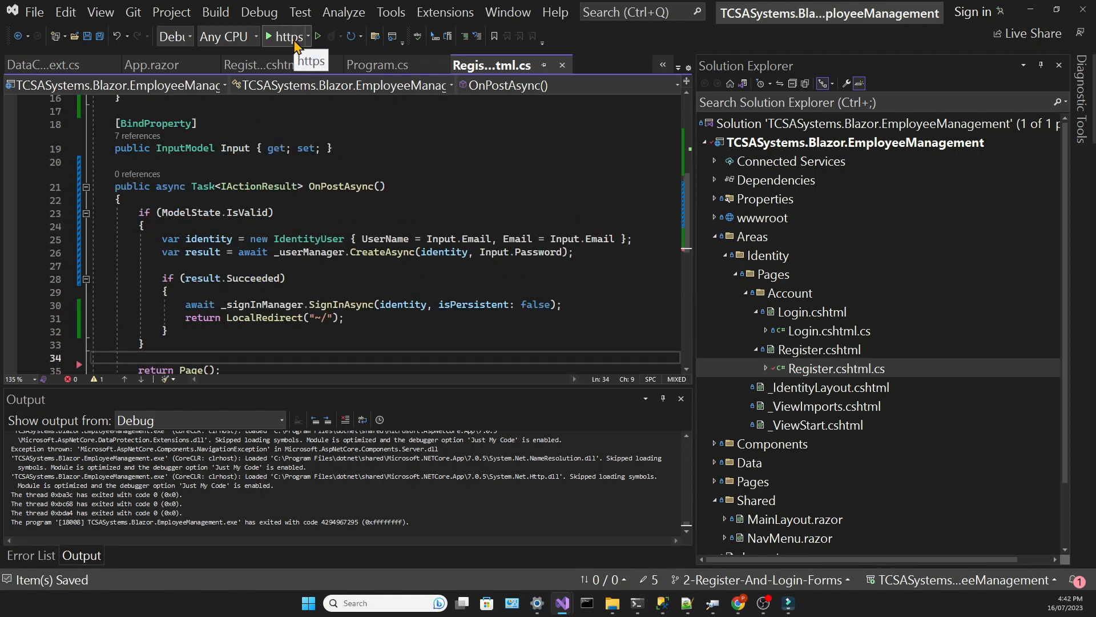
# Debug the app, stepping through OnPostAsync's sign-in and redirect, then continue to the home page
pyautogui.click(317, 35)
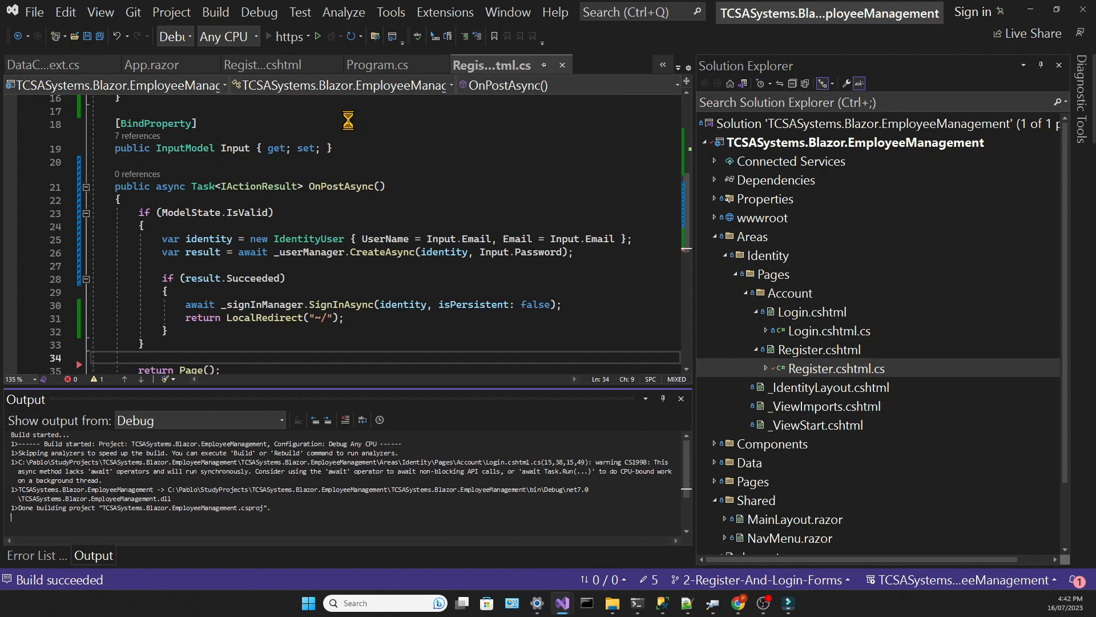
pyautogui.click(316, 35)
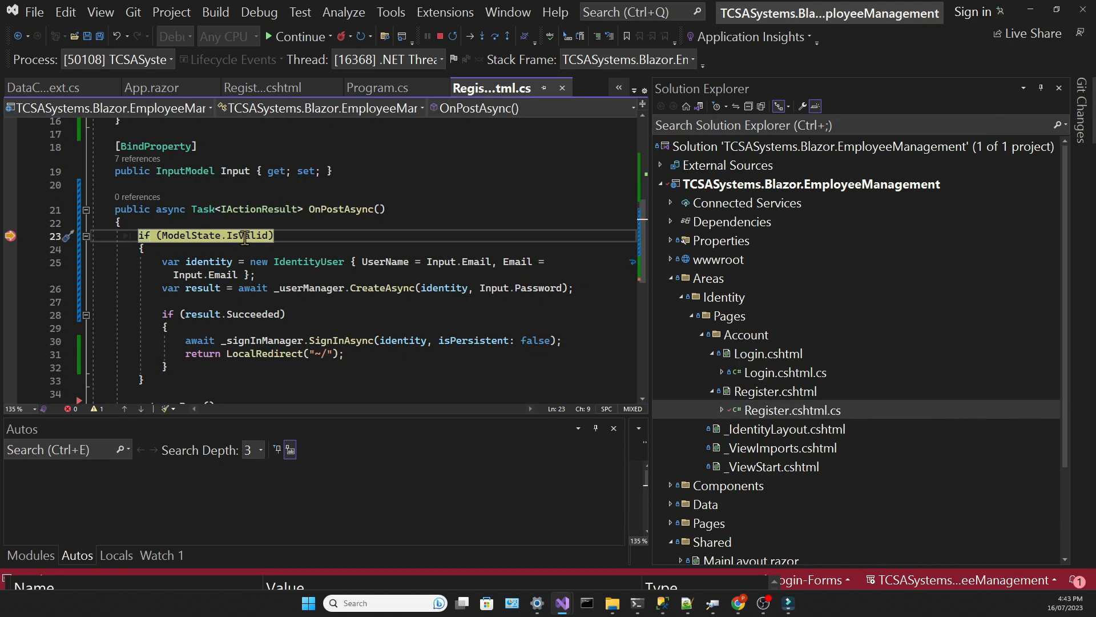
pyautogui.click(481, 36)
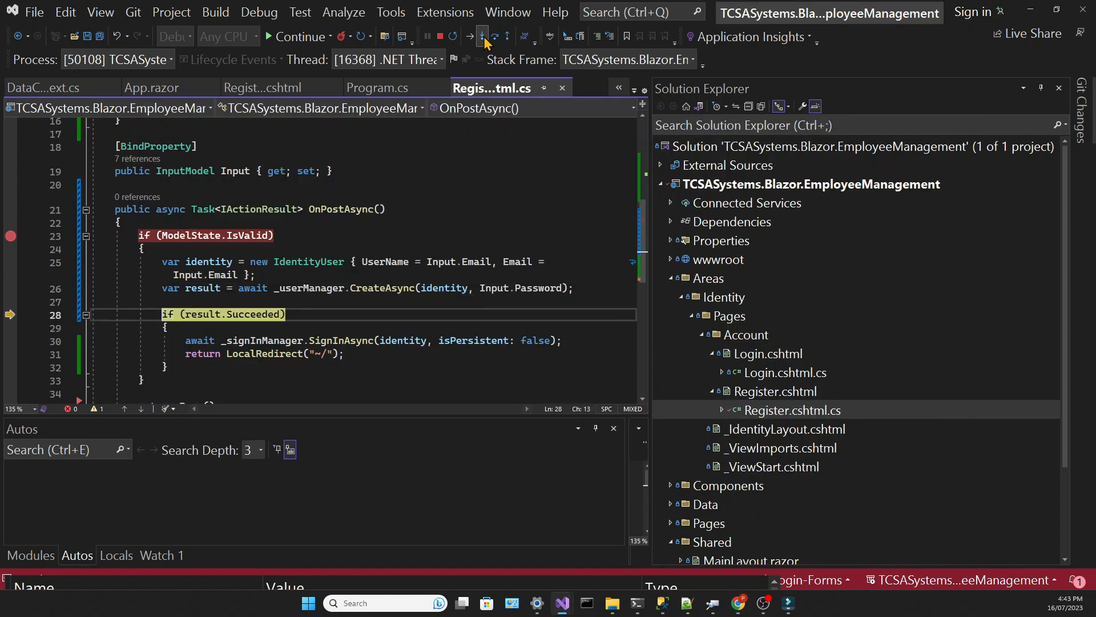
pyautogui.click(481, 36)
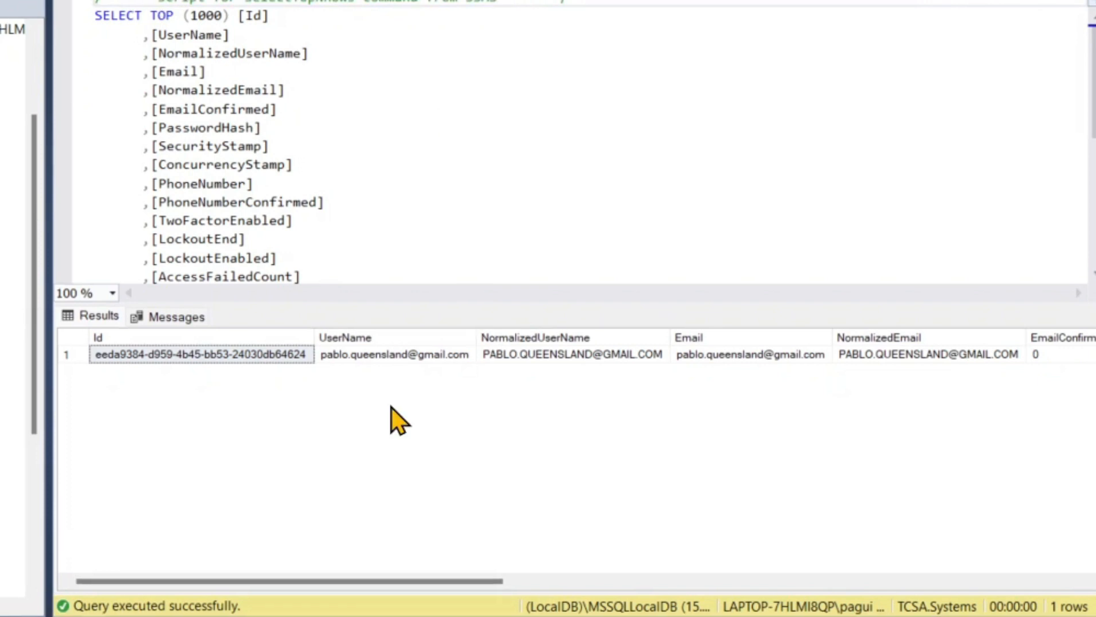
pyautogui.hscroll(3)
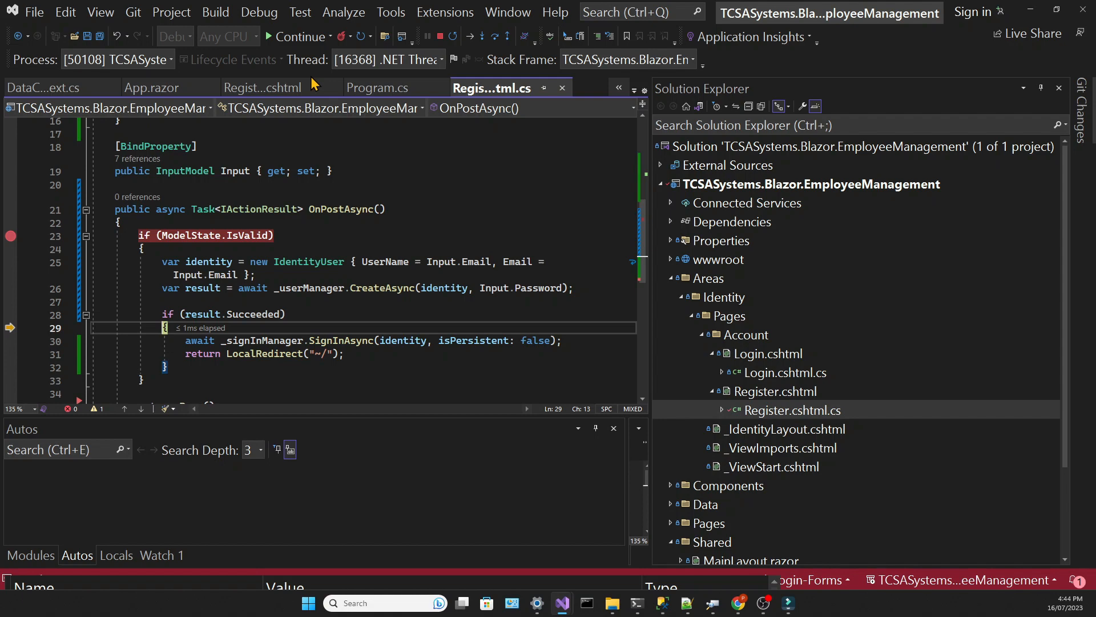
pyautogui.click(481, 36)
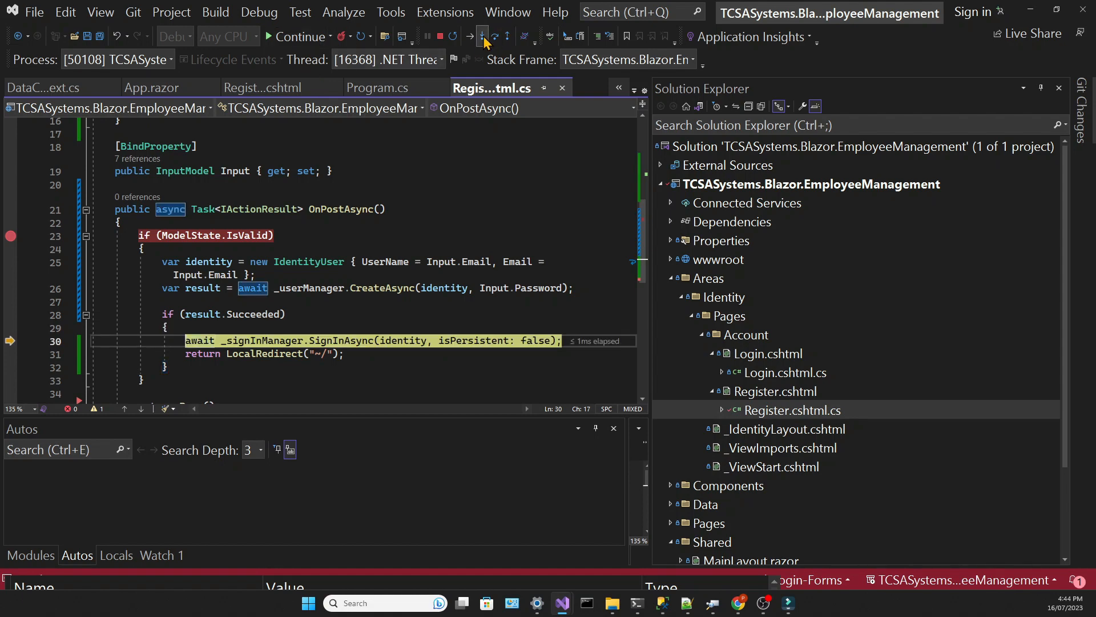
pyautogui.click(482, 36)
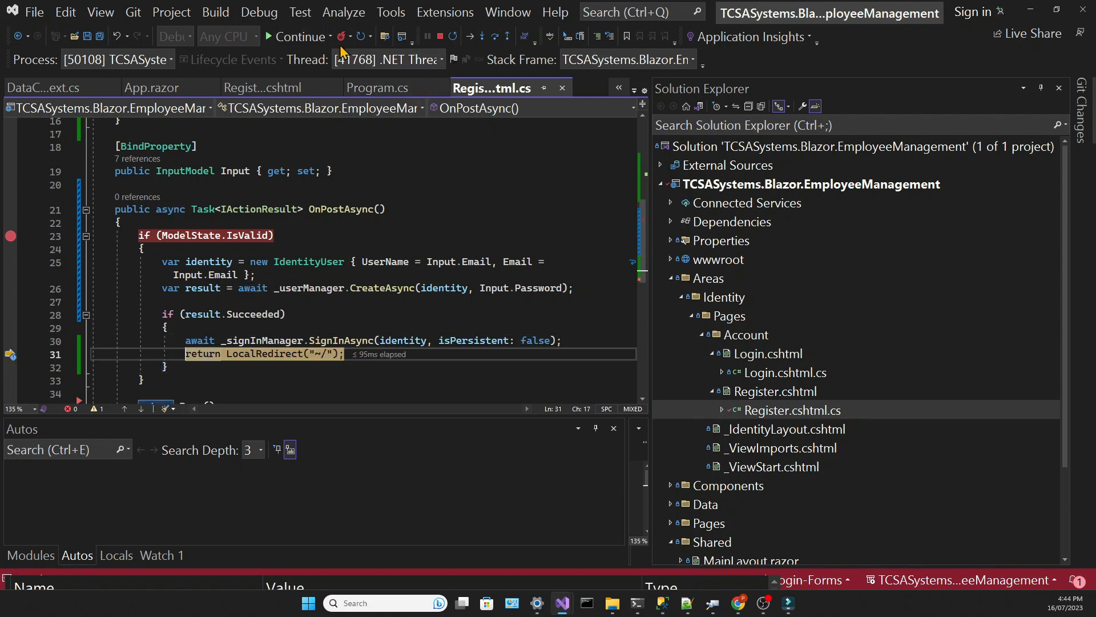
pyautogui.click(299, 36)
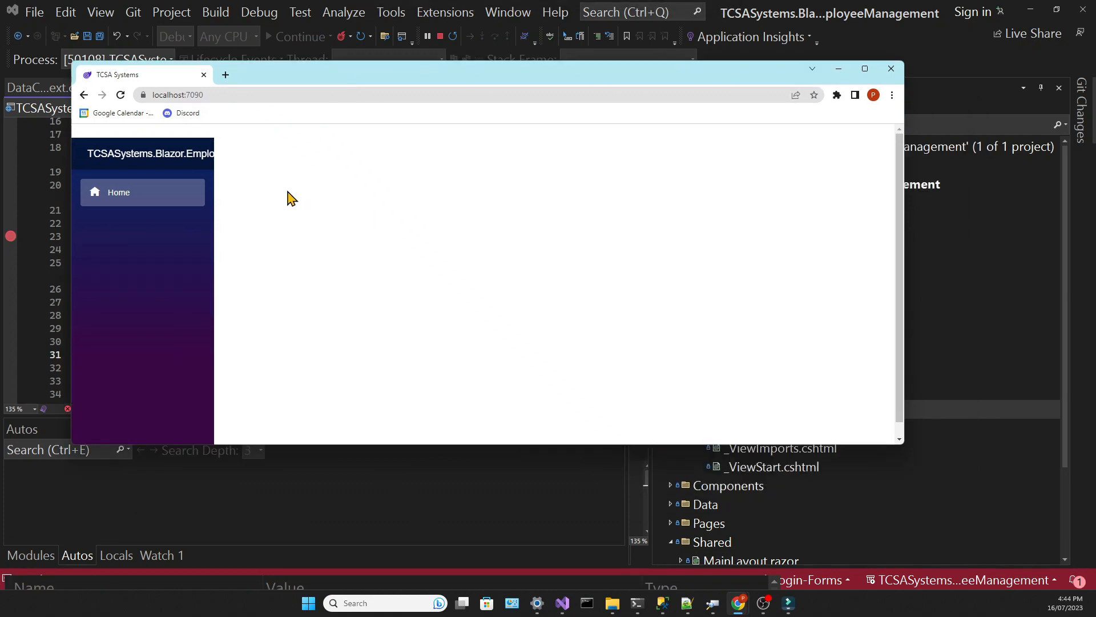
# Clear the localhost:7090 cookies from Chrome DevTools' Application panel
pyautogui.rightClick(118, 192)
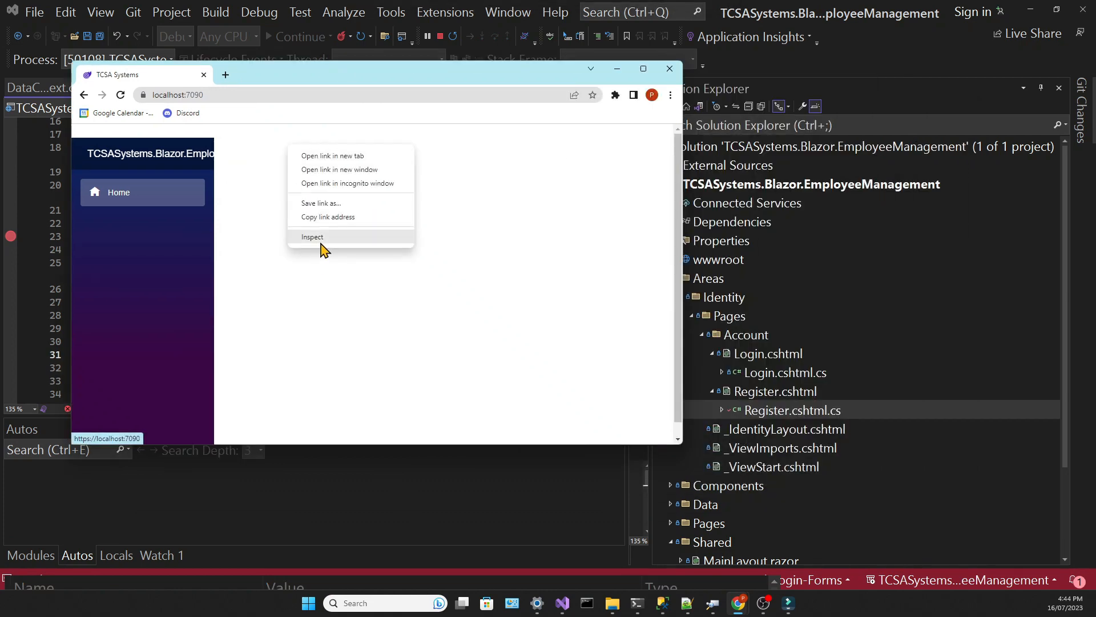
pyautogui.click(312, 237)
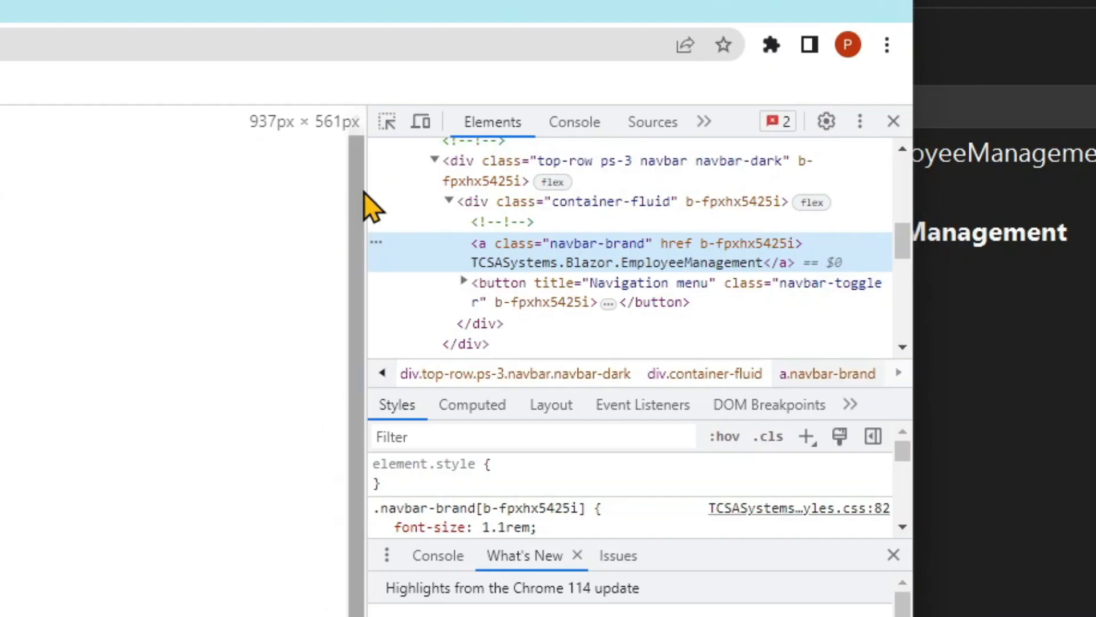
pyautogui.click(704, 121)
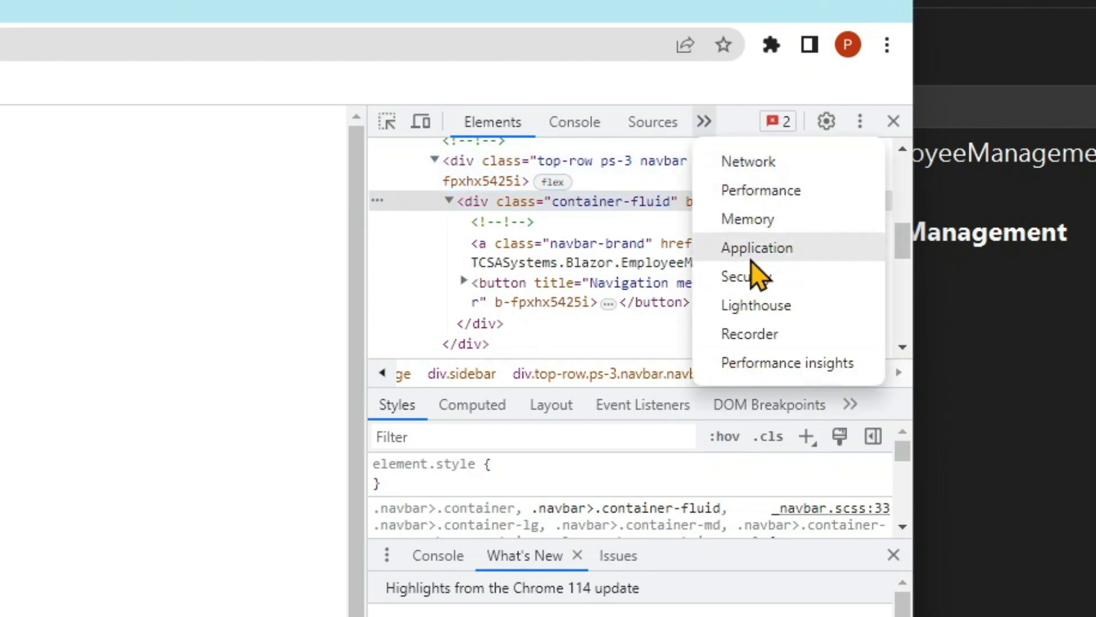
pyautogui.click(756, 248)
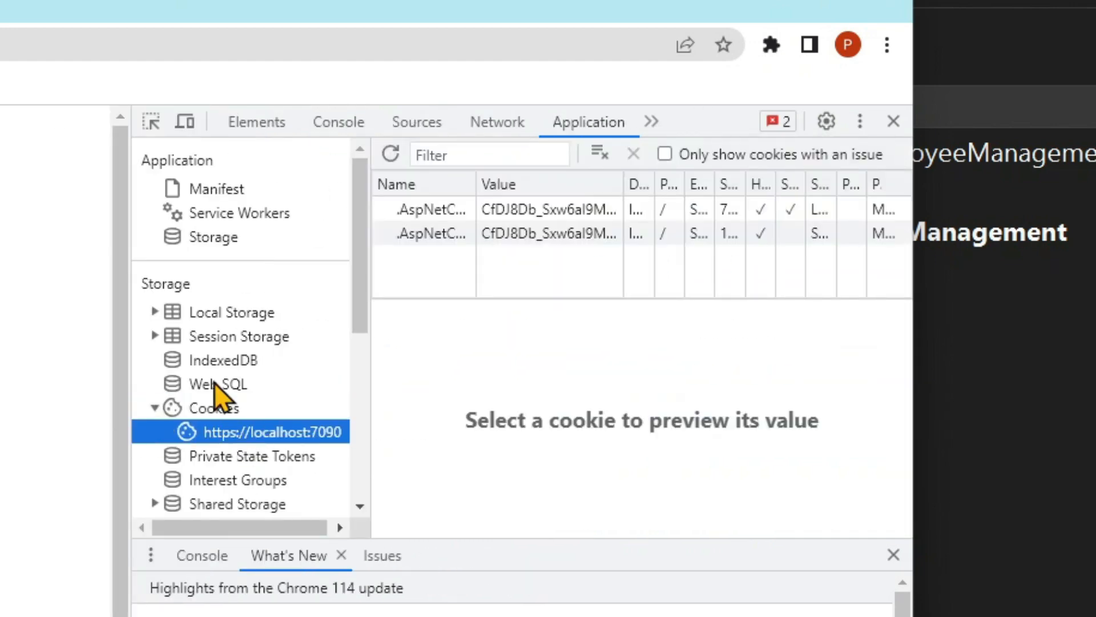
pyautogui.click(431, 209)
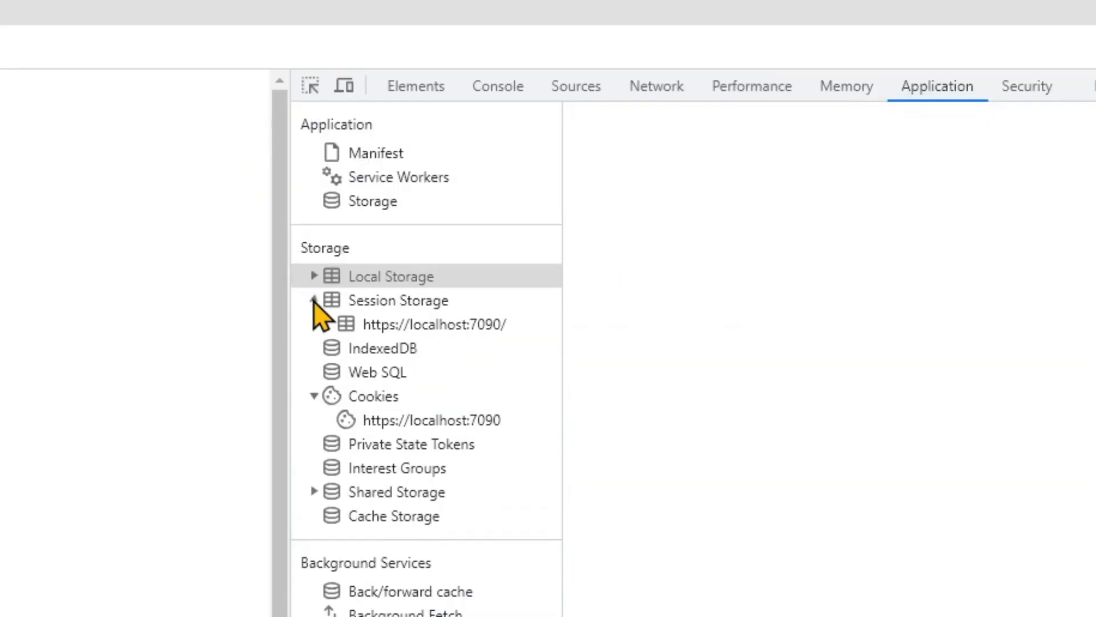
pyautogui.click(398, 299)
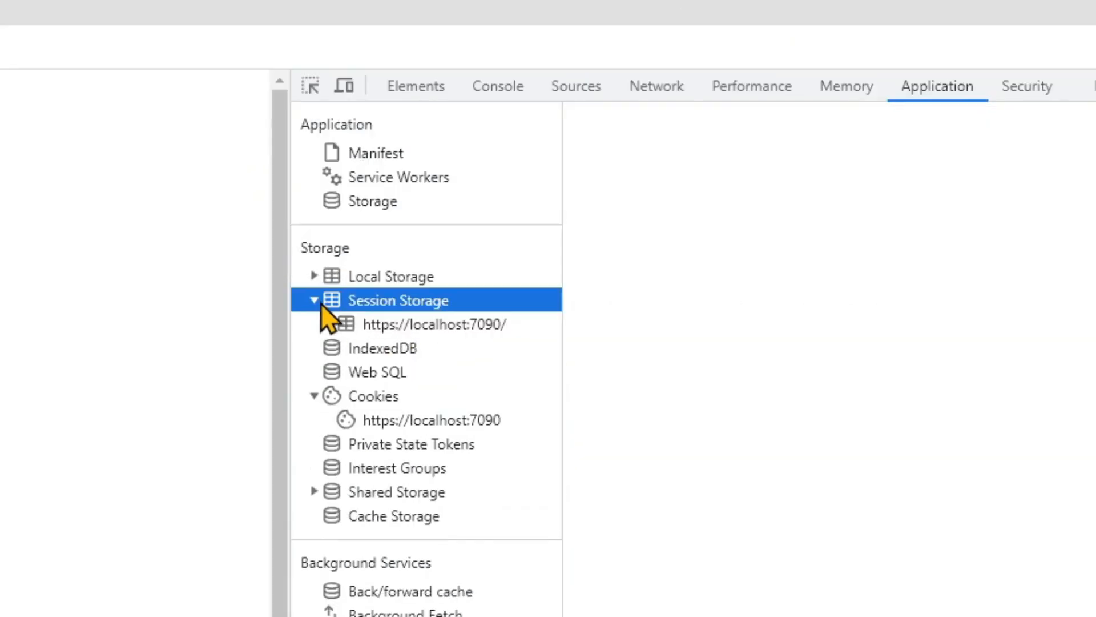
pyautogui.click(432, 419)
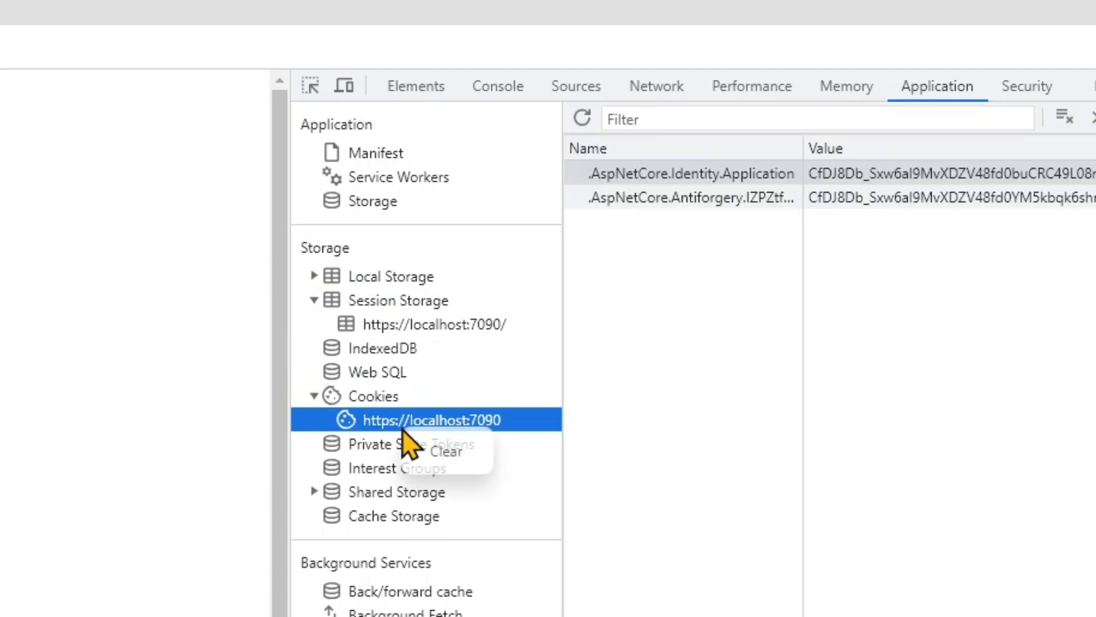
pyautogui.click(448, 451)
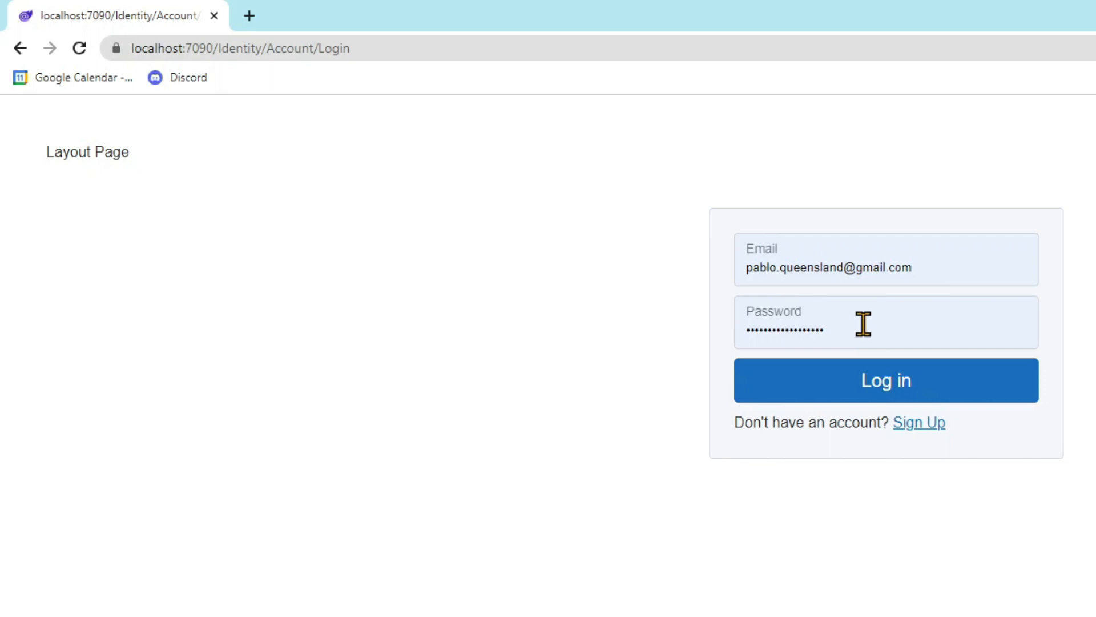
# Fill in the email and password fields on the Identity login page
pyautogui.click(885, 322)
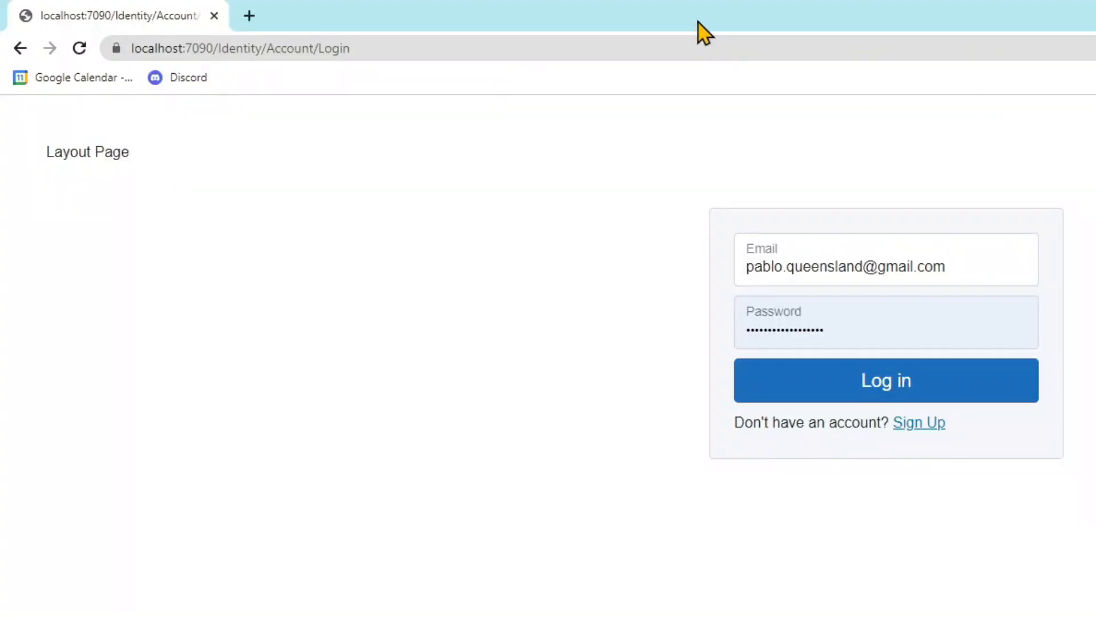
pyautogui.click(885, 380)
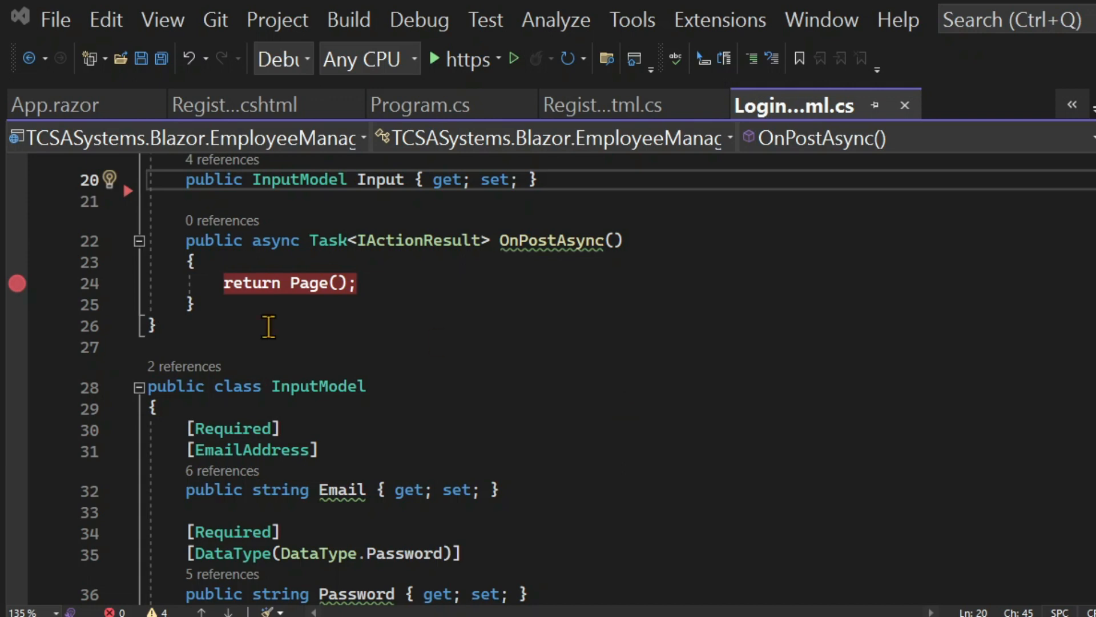
# Add an if (ModelState.IsValid) check and begin await _signInManager.PasswordSignInAsync in OnPostAsync
pyautogui.write('if (ModelState.IsValid)')
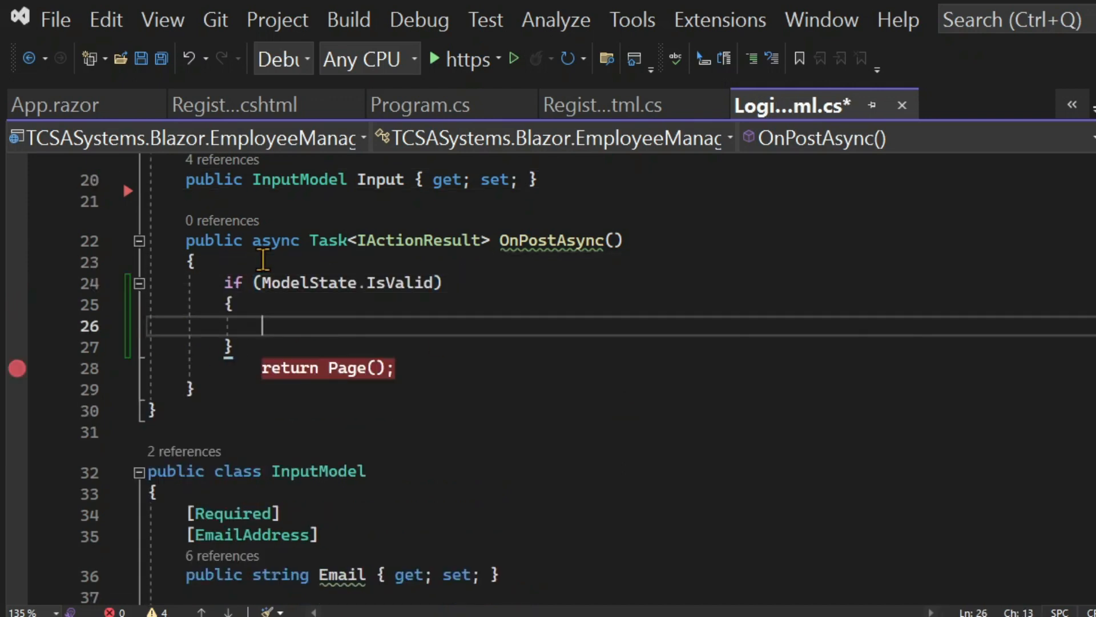
pyautogui.write('var result = aw')
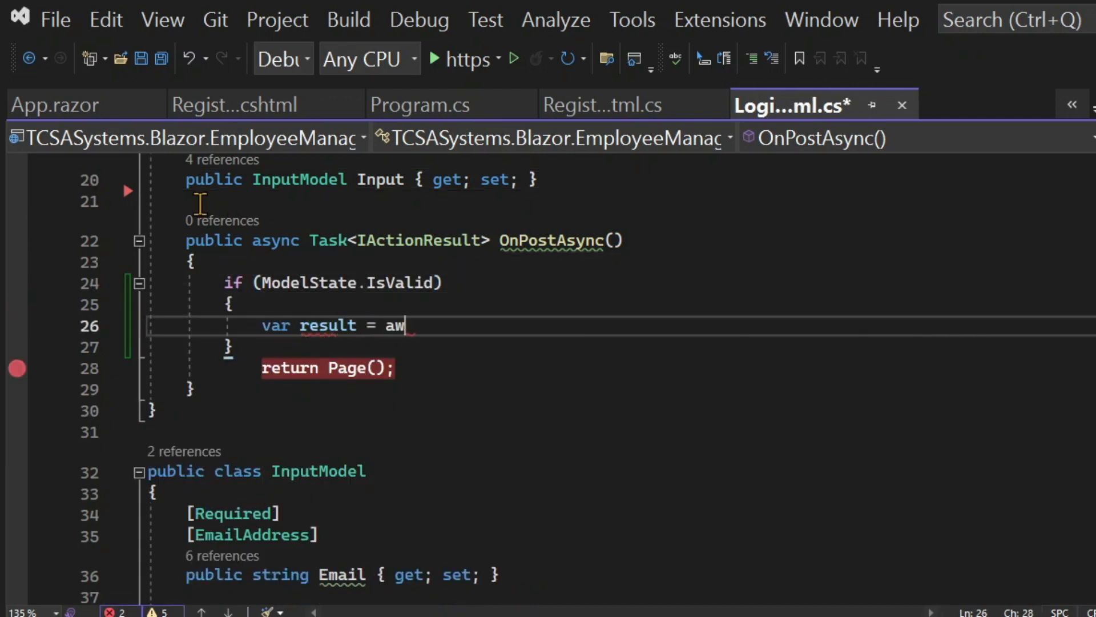
pyautogui.write('ait _signInManager.Pa')
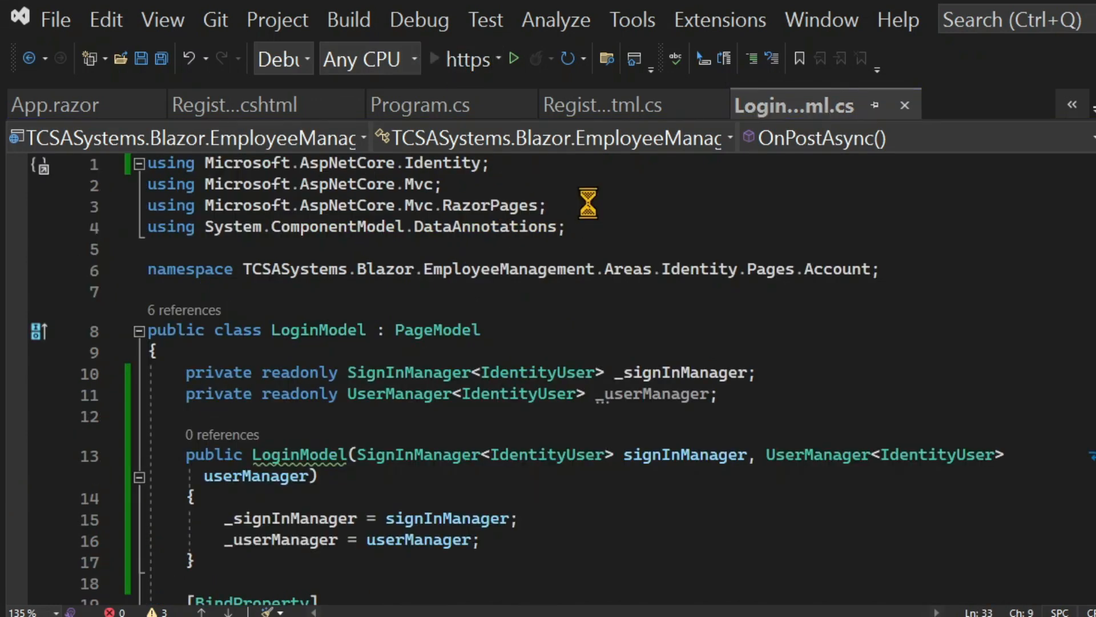
pyautogui.click(514, 58)
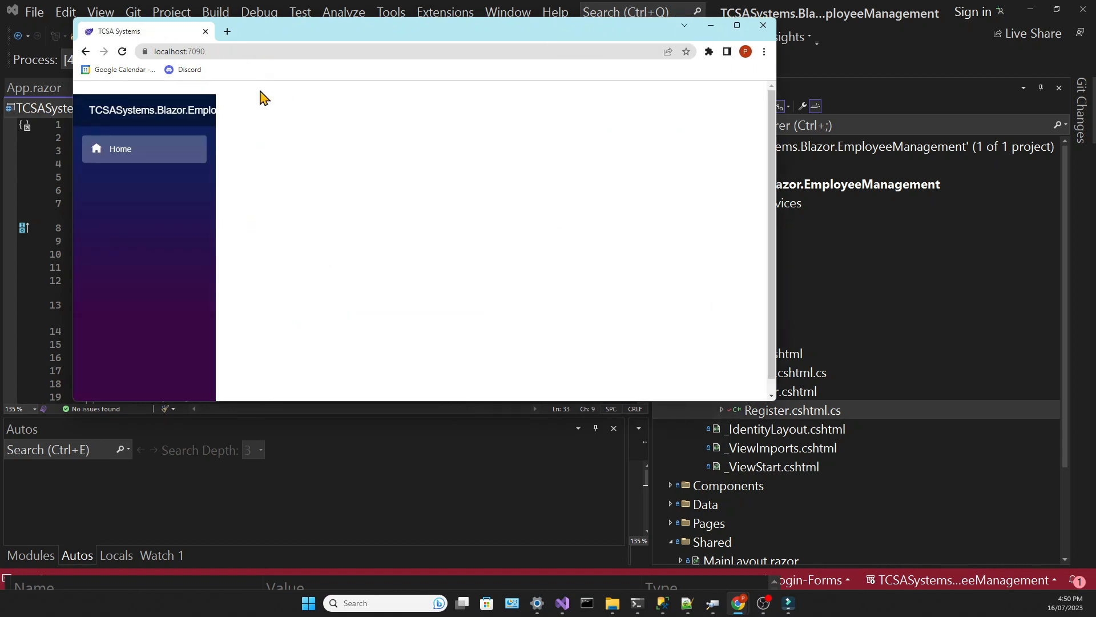
# Close the Chrome window running the app to end debugging
pyautogui.click(763, 25)
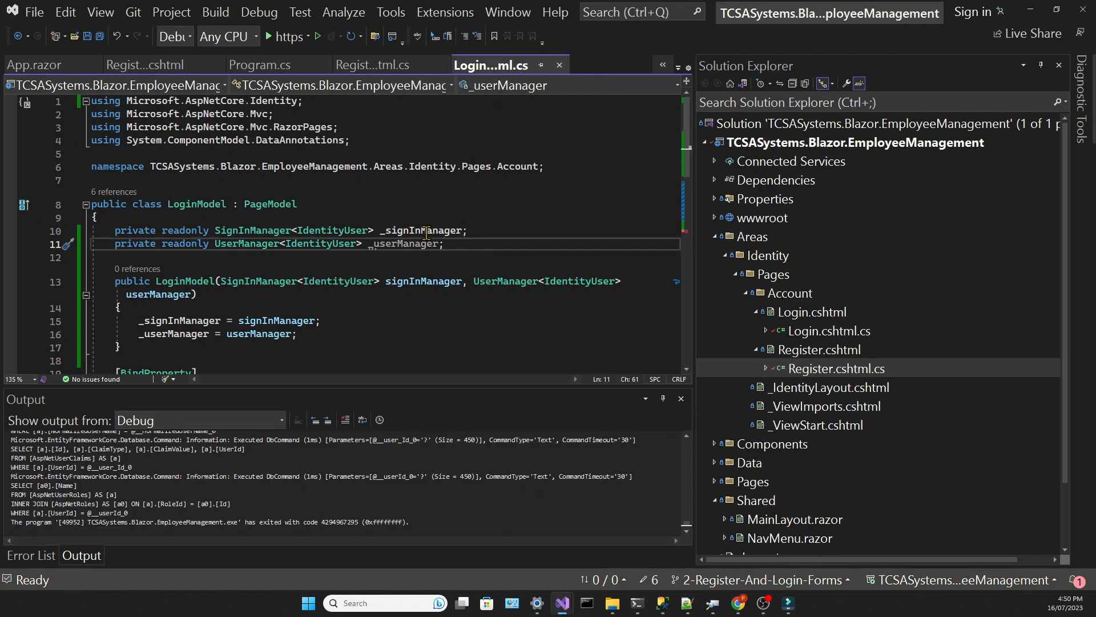
# Remove the unused _userManager field, constructor parameter and assignment from LoginModel
pyautogui.tripleClick(266, 243)
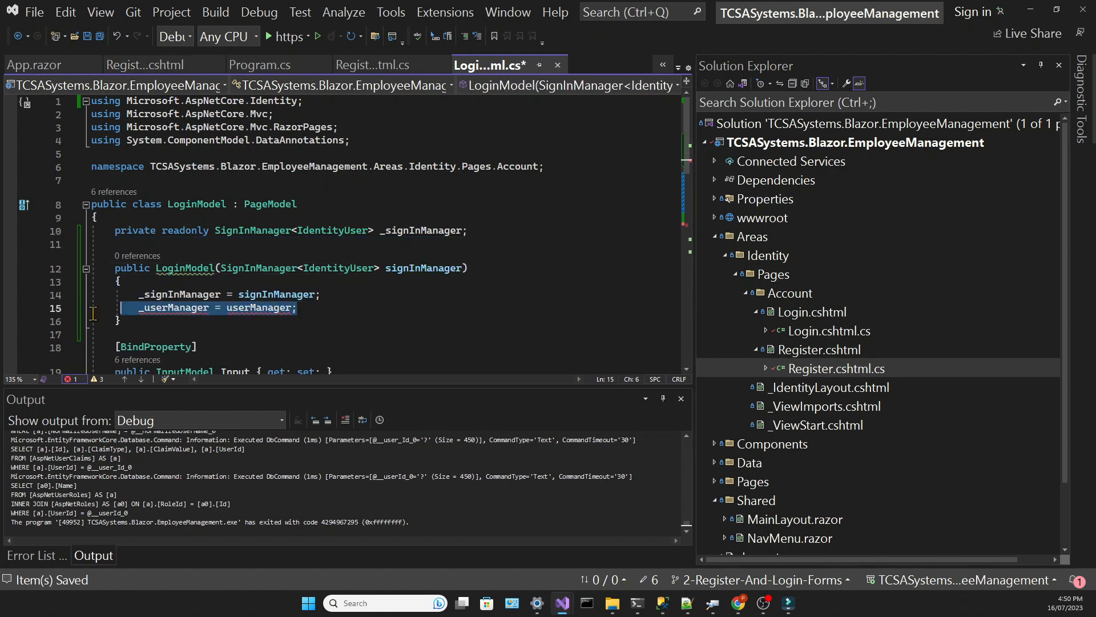
pyautogui.scroll(-3)
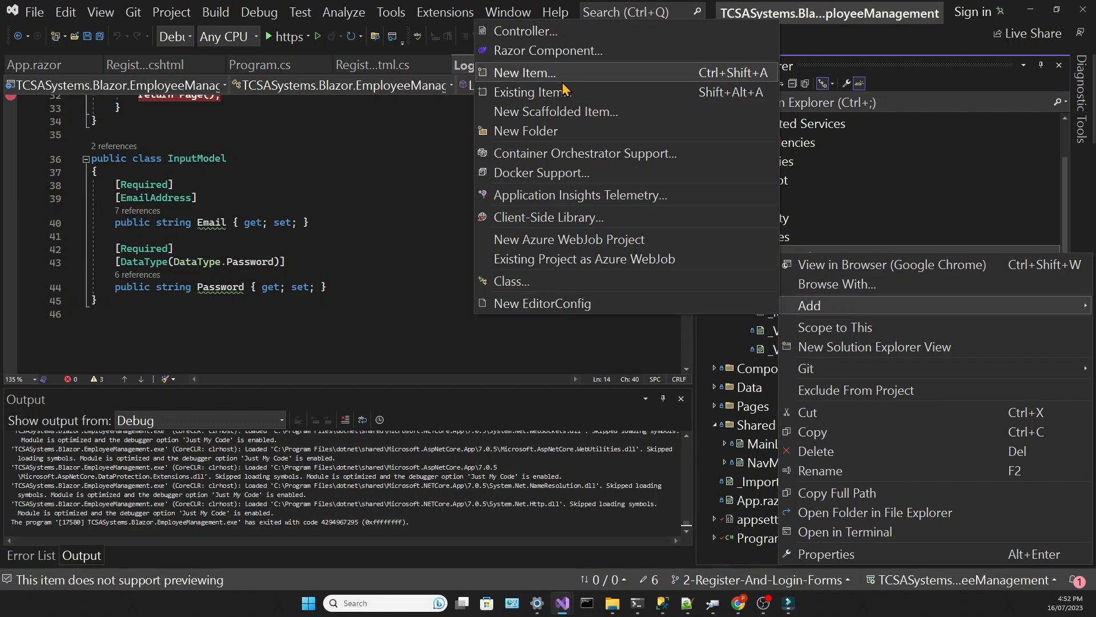
# Scaffold an empty Razor view named Logout.cshtml in the Account folder
pyautogui.click(554, 112)
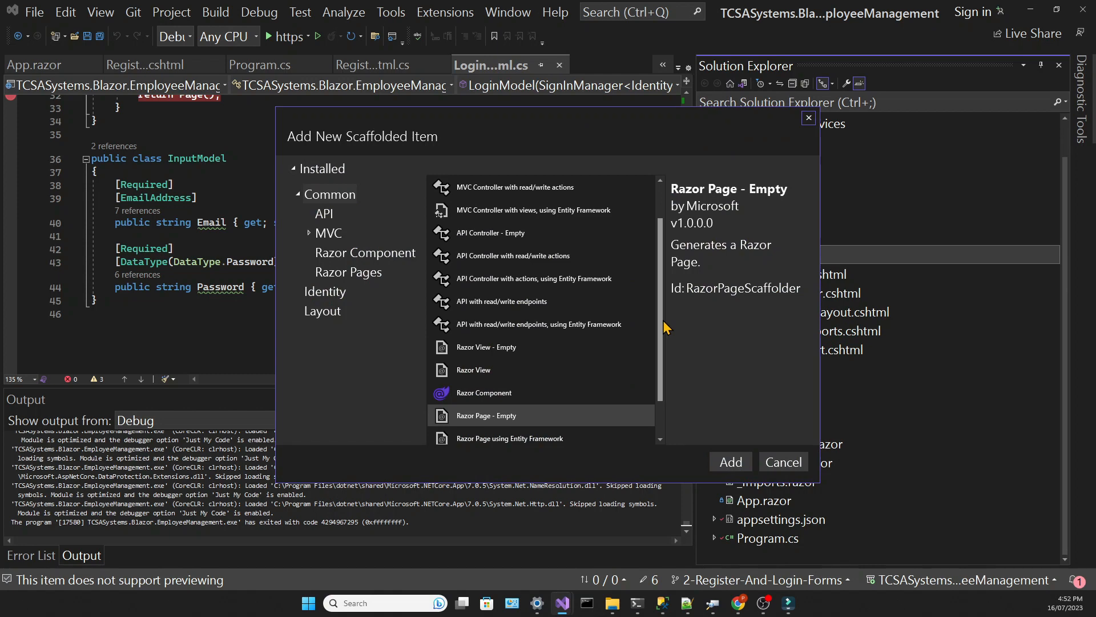
pyautogui.click(486, 346)
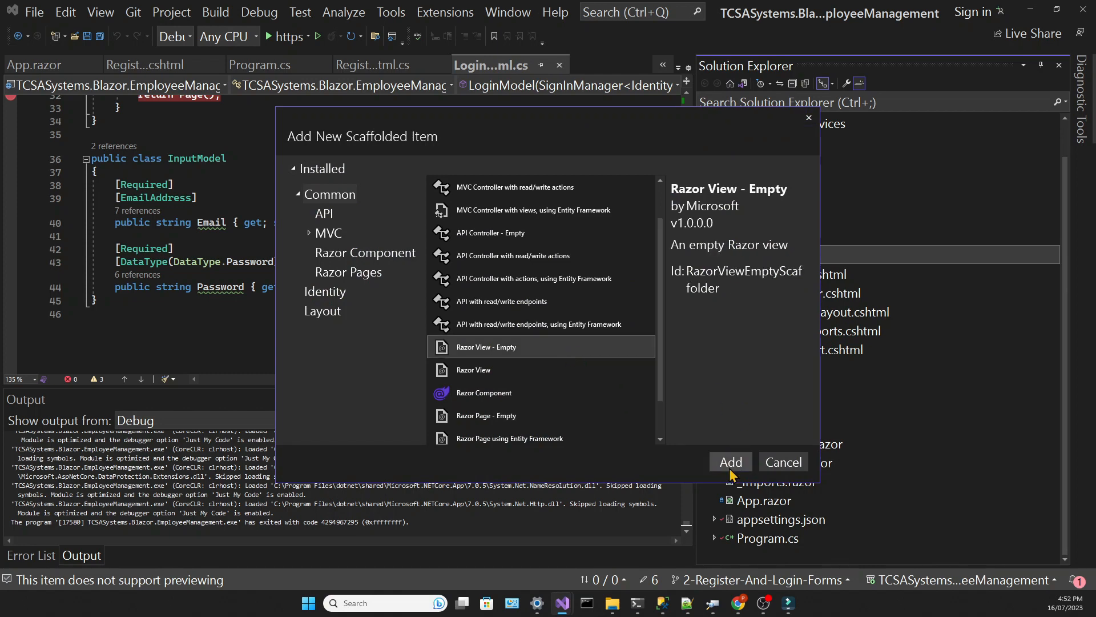
pyautogui.click(730, 461)
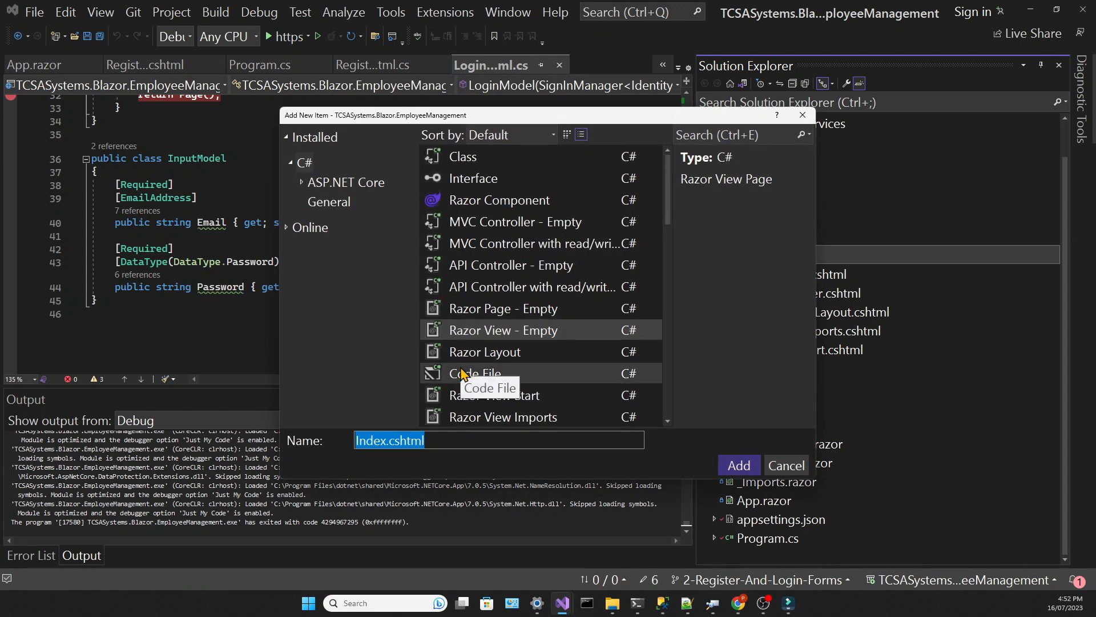
pyautogui.click(738, 465)
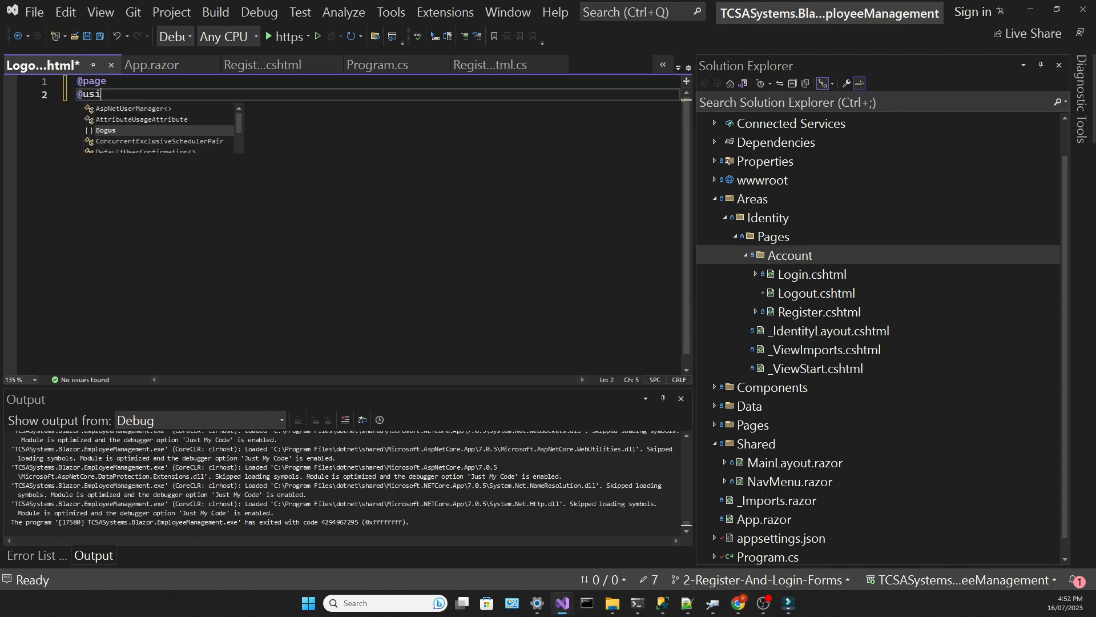
pyautogui.write('ng Microsoft.AspNetCore.Identity')
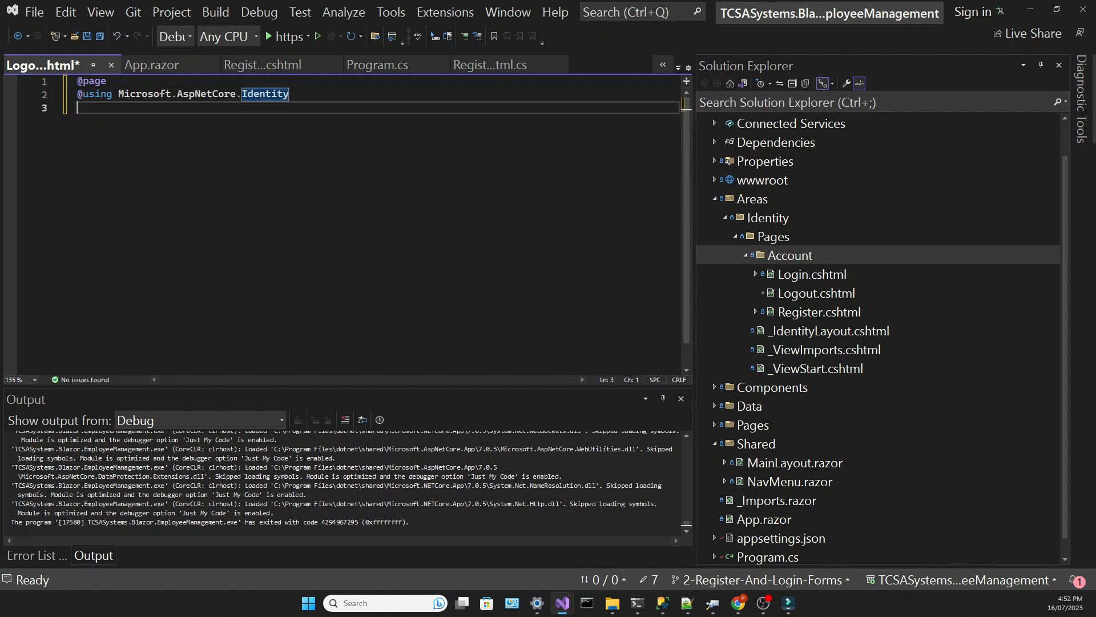
pyautogui.write('@attribute [IgnoreAntiforgeryToken')
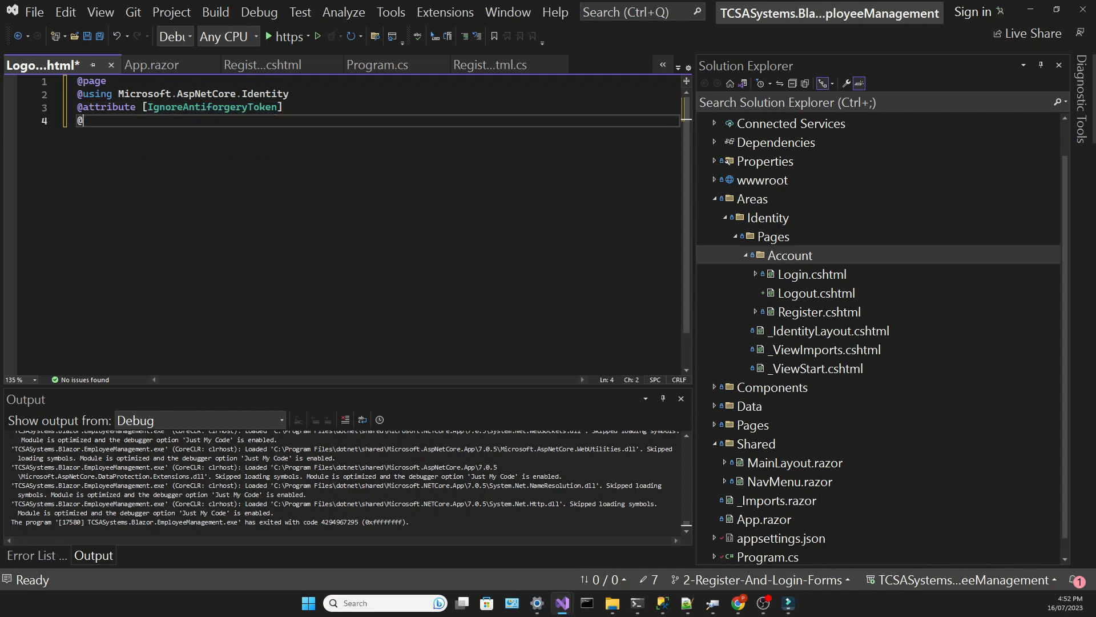
pyautogui.write('@inject Sign')
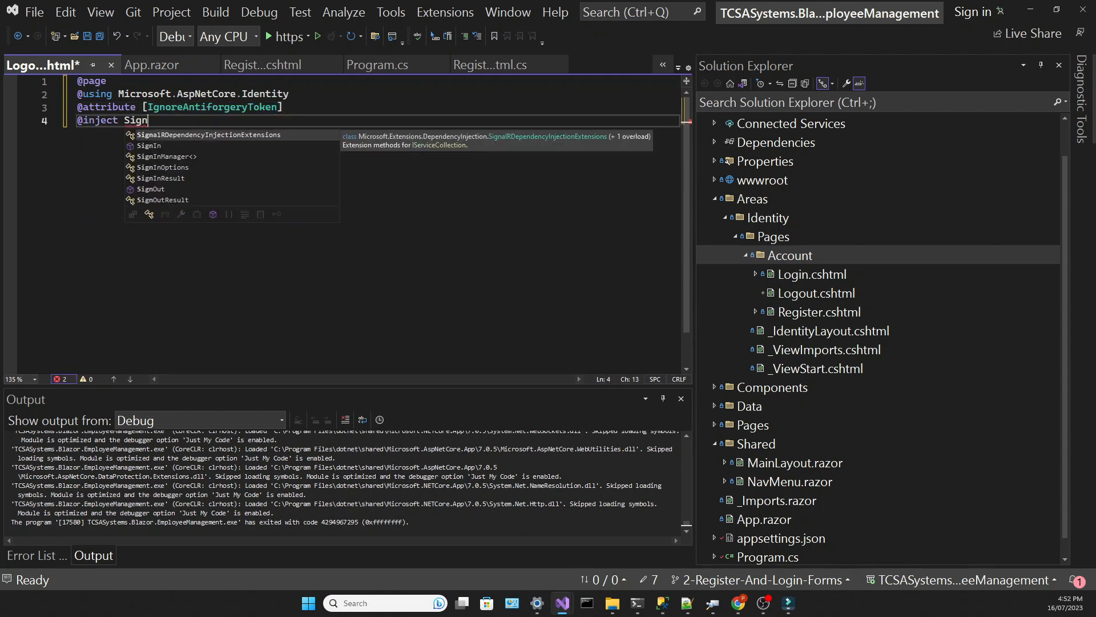
pyautogui.write('InManager<Id')
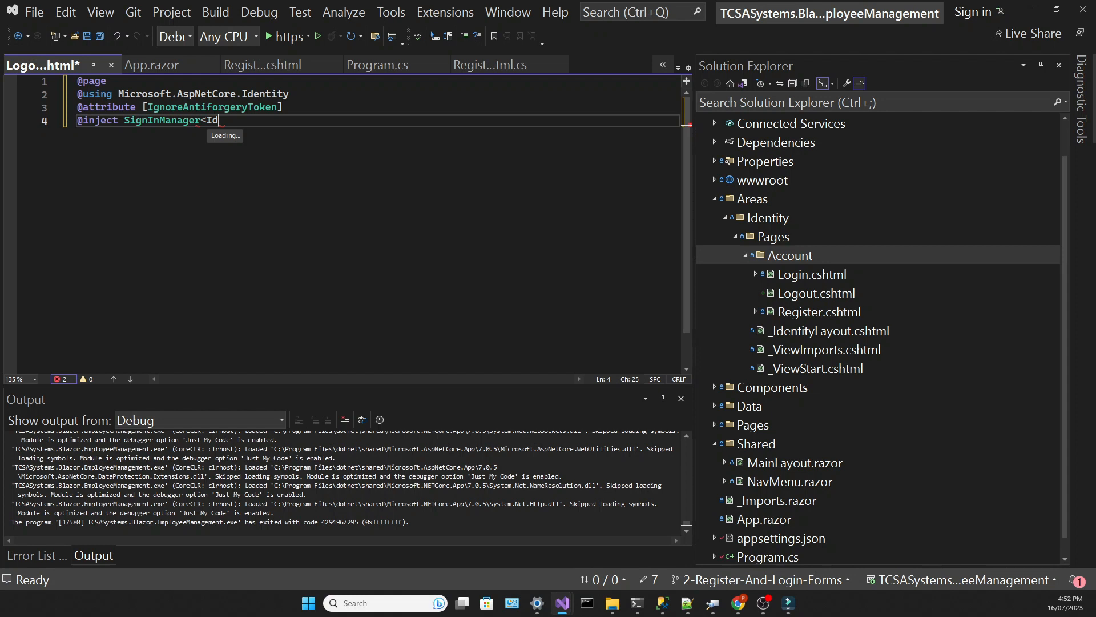
pyautogui.write('entityUser>')
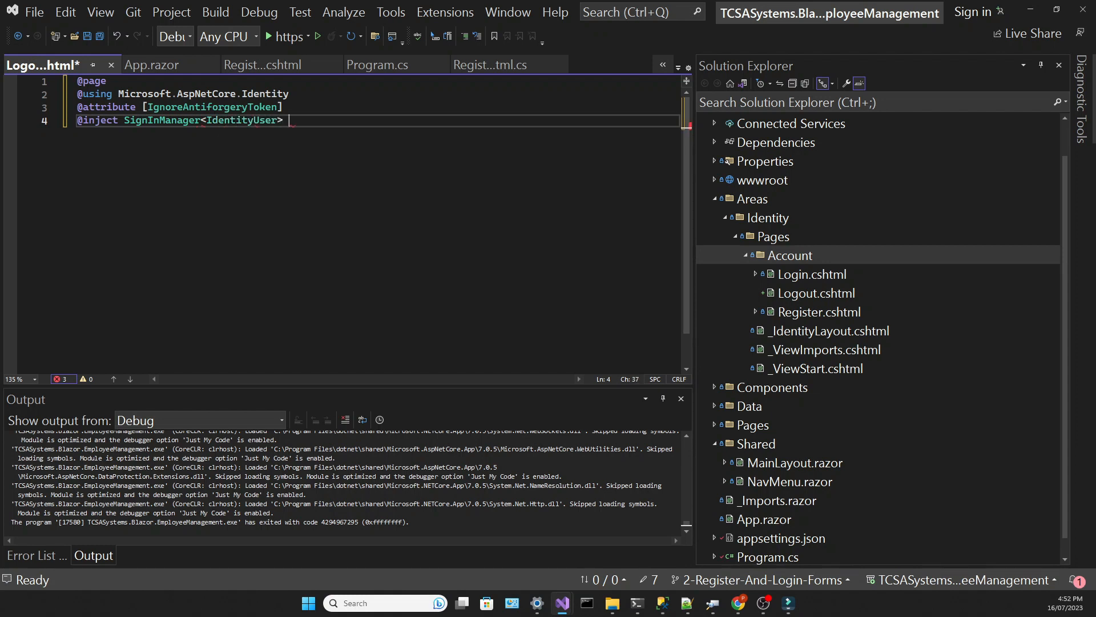
pyautogui.write('SignInManager')
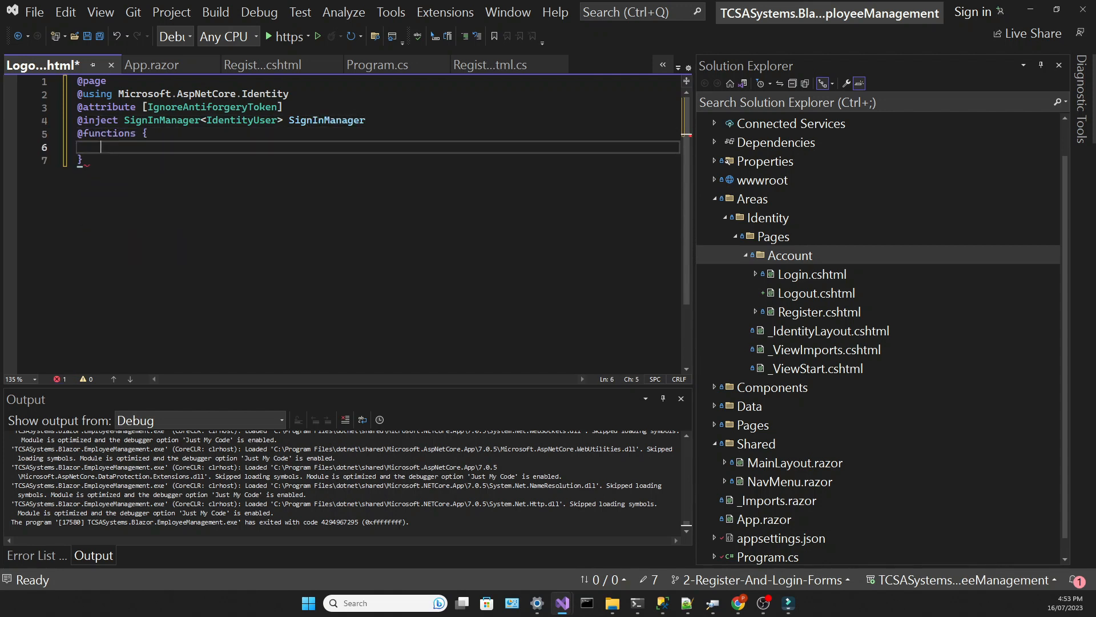
# Write async OnGet that signs out a signed-in user and returns Redirect("~/")
pyautogui.write('public async Task<IA')
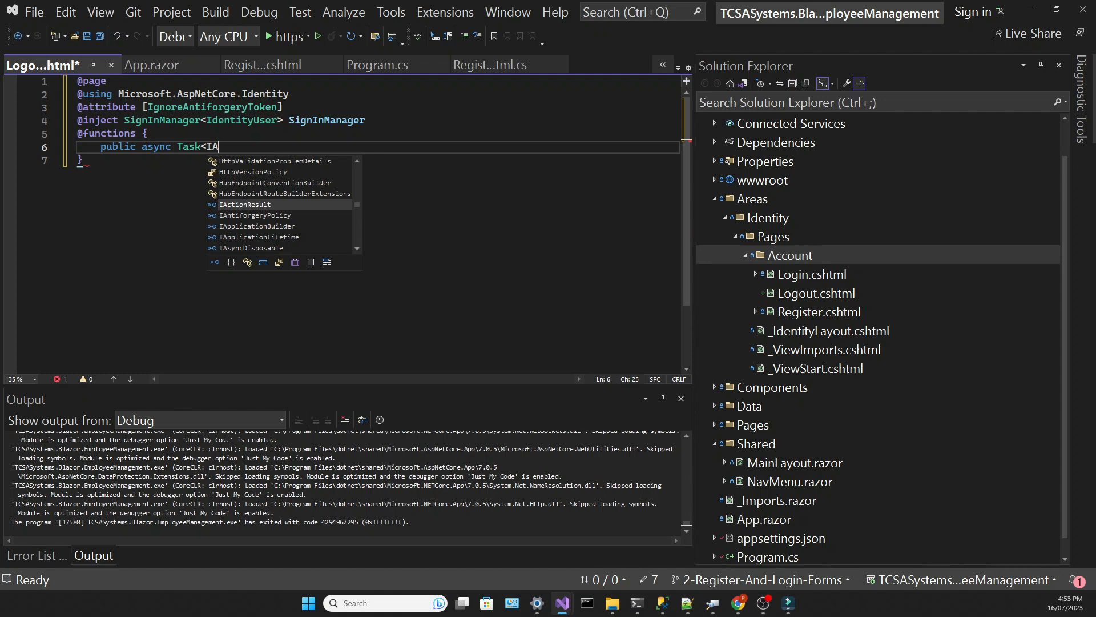
pyautogui.write('ctionResult> OnGe')
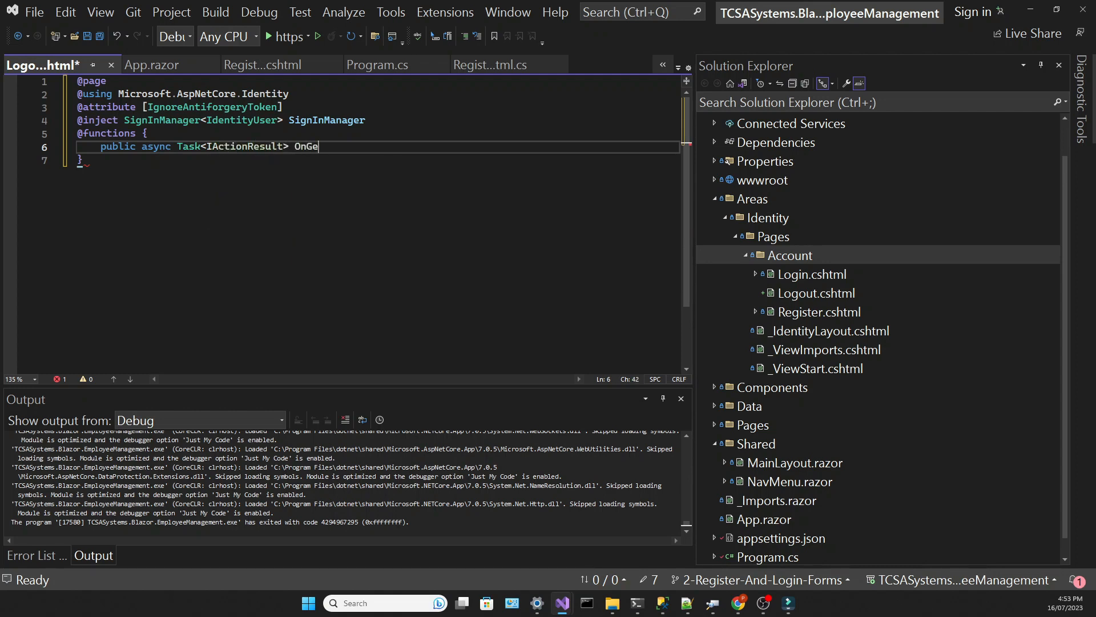
pyautogui.write('t()')
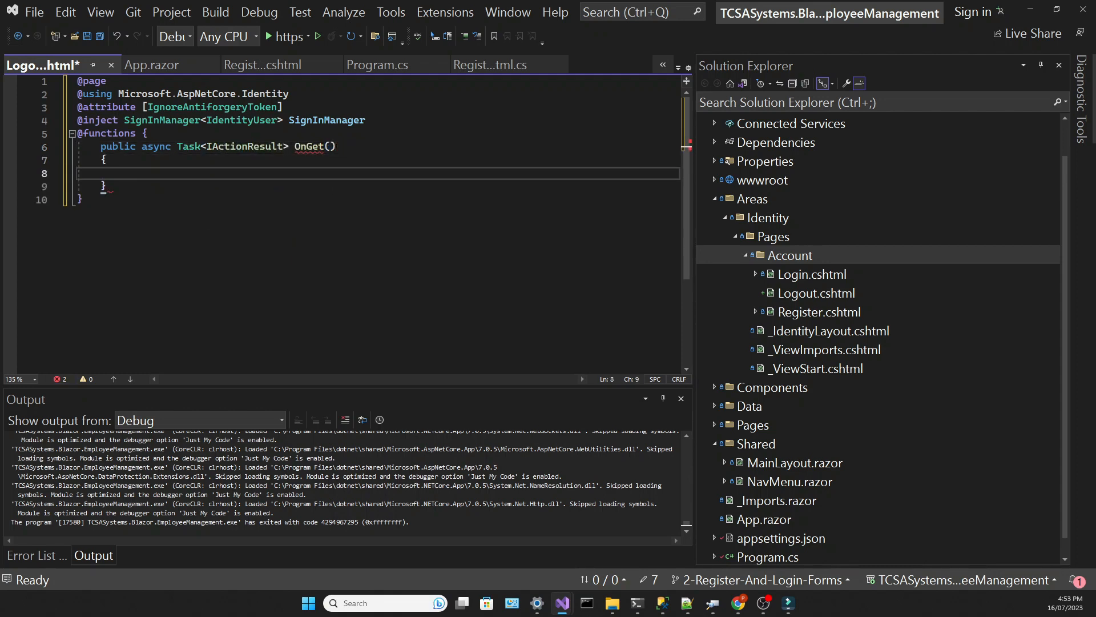
pyautogui.write('if (SignInManager.IsSignedIn(U')
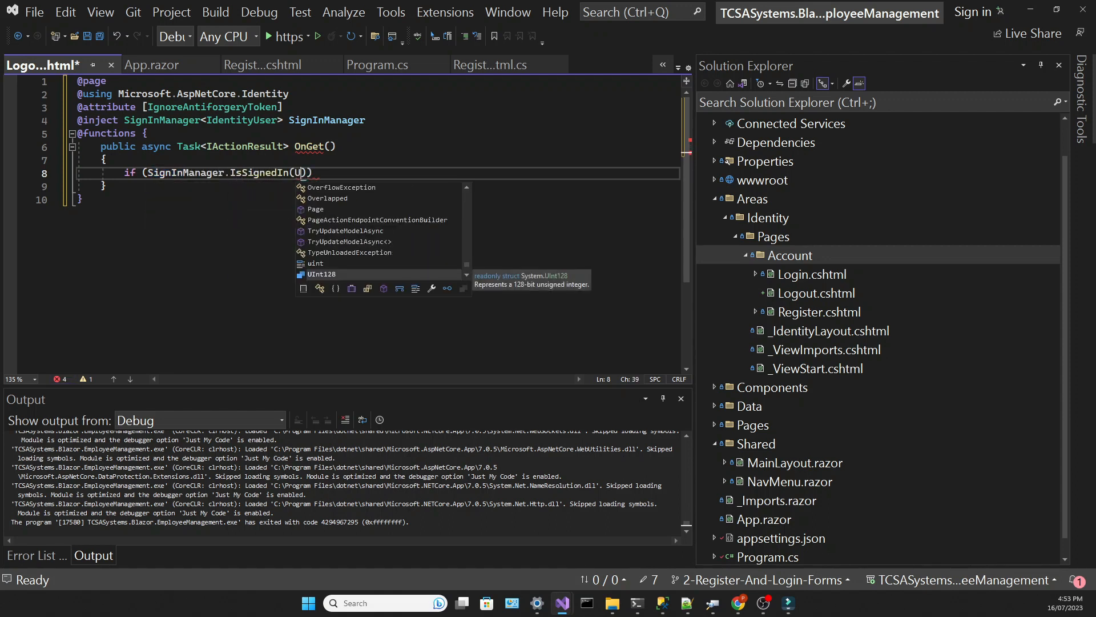
pyautogui.write('ser')
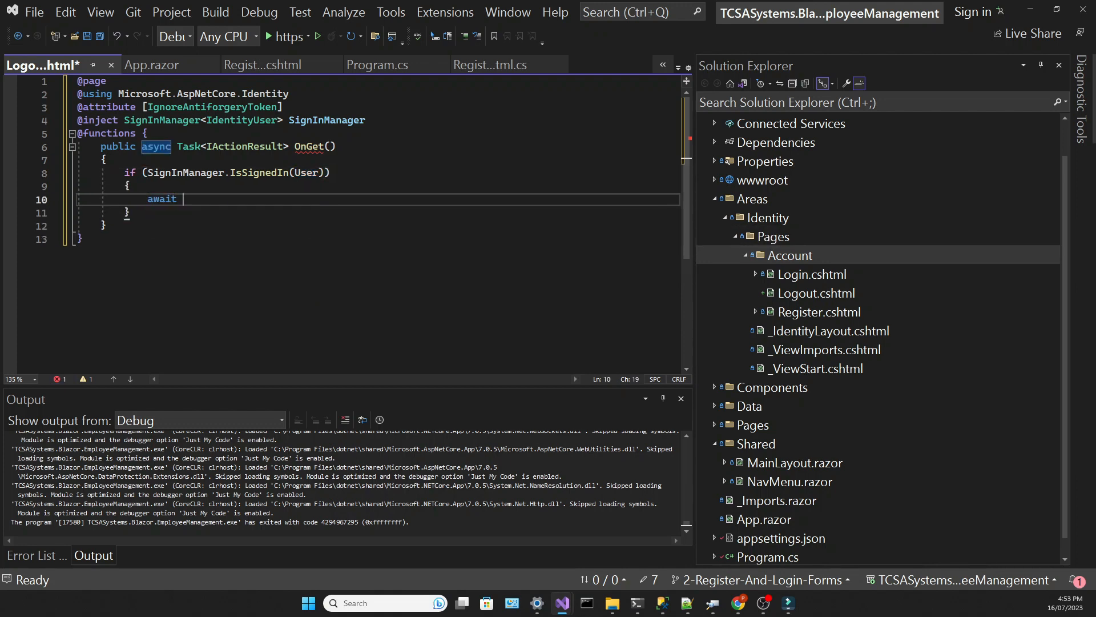
pyautogui.write('SignInManager.SignoutAsync();')
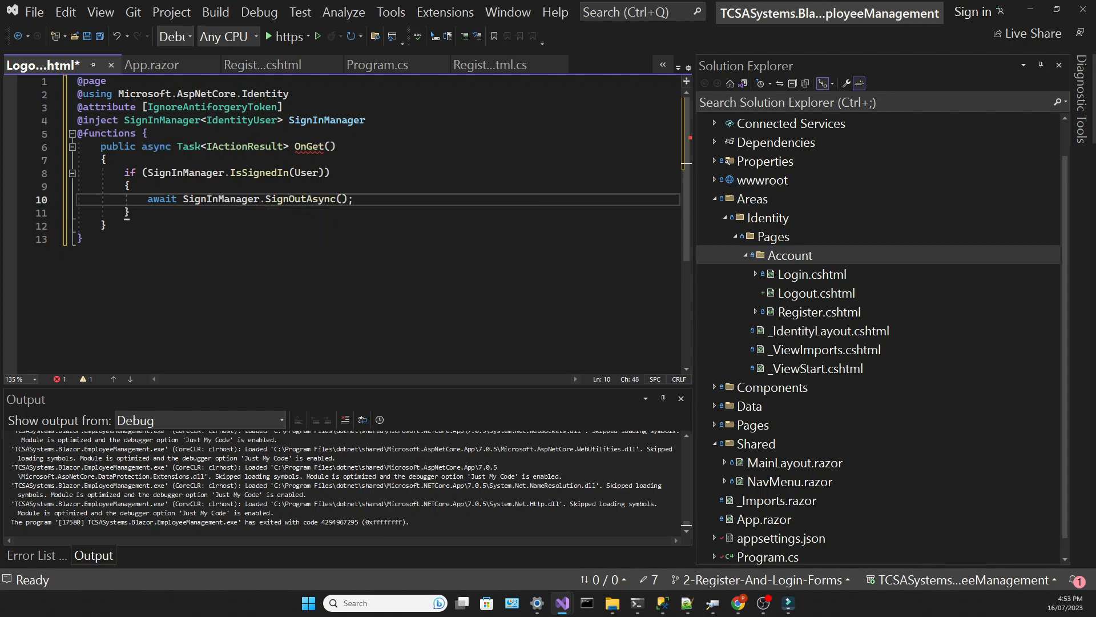
pyautogui.write('#if')
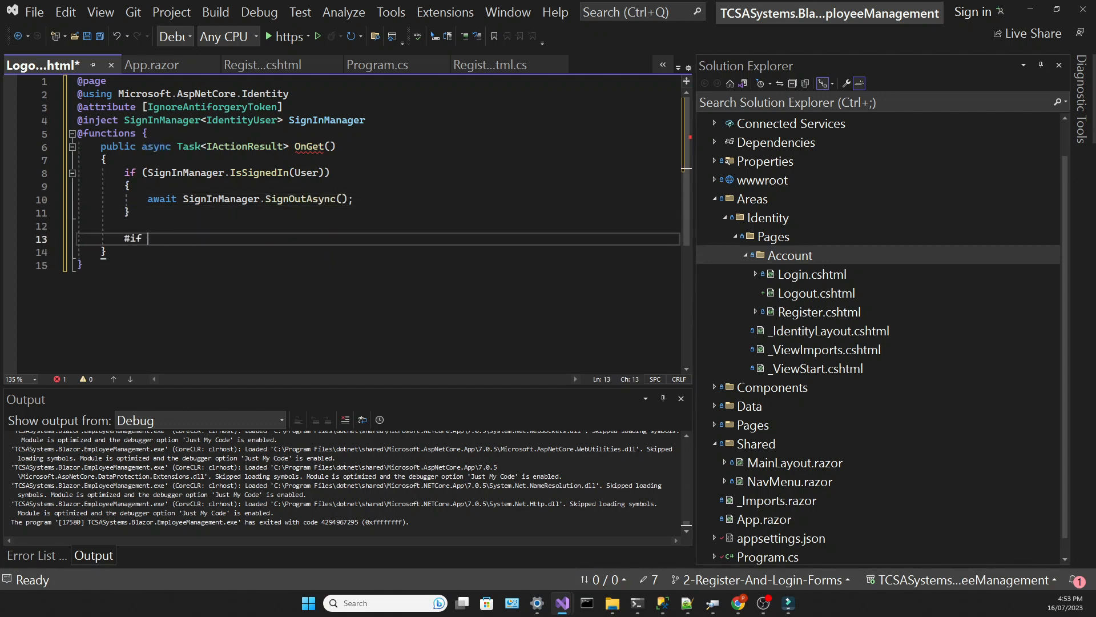
pyautogui.write('return')
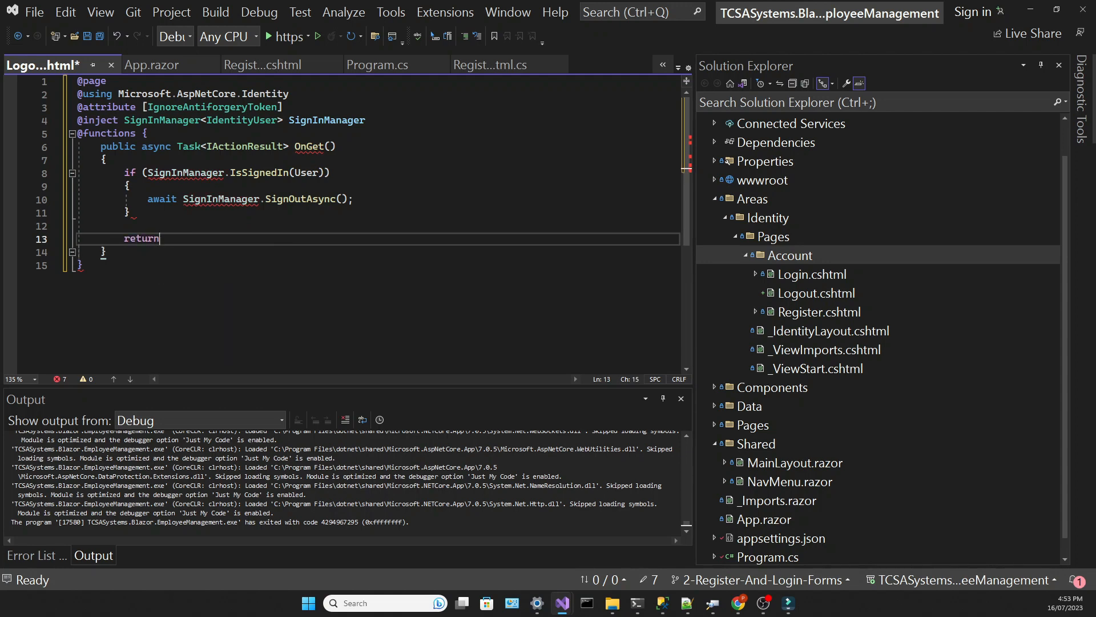
pyautogui.write('Redirect("")')
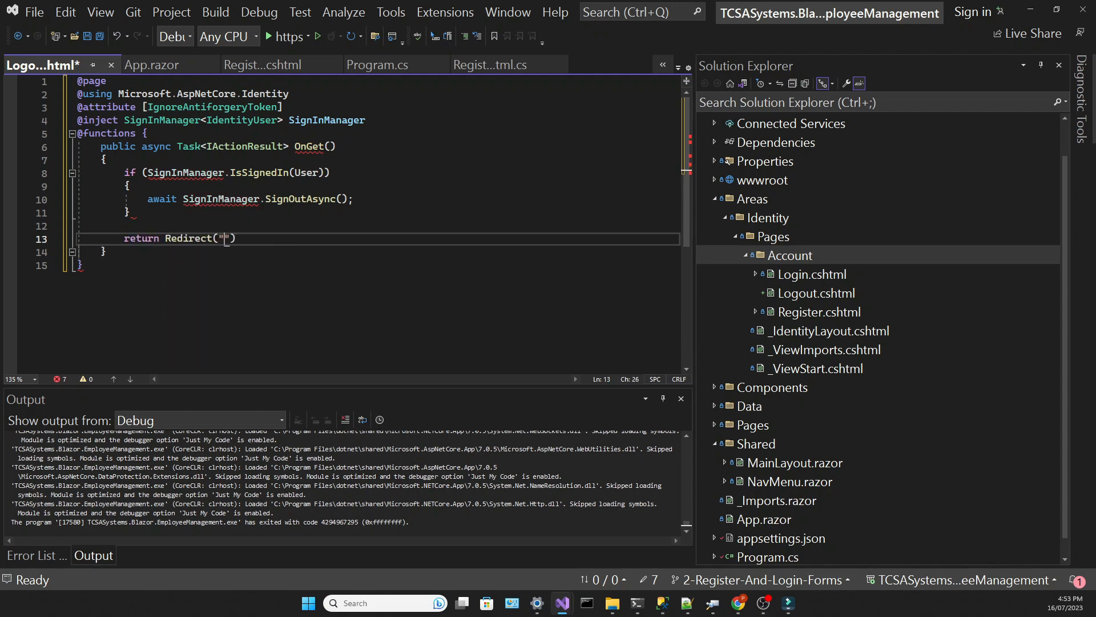
pyautogui.write('~/')
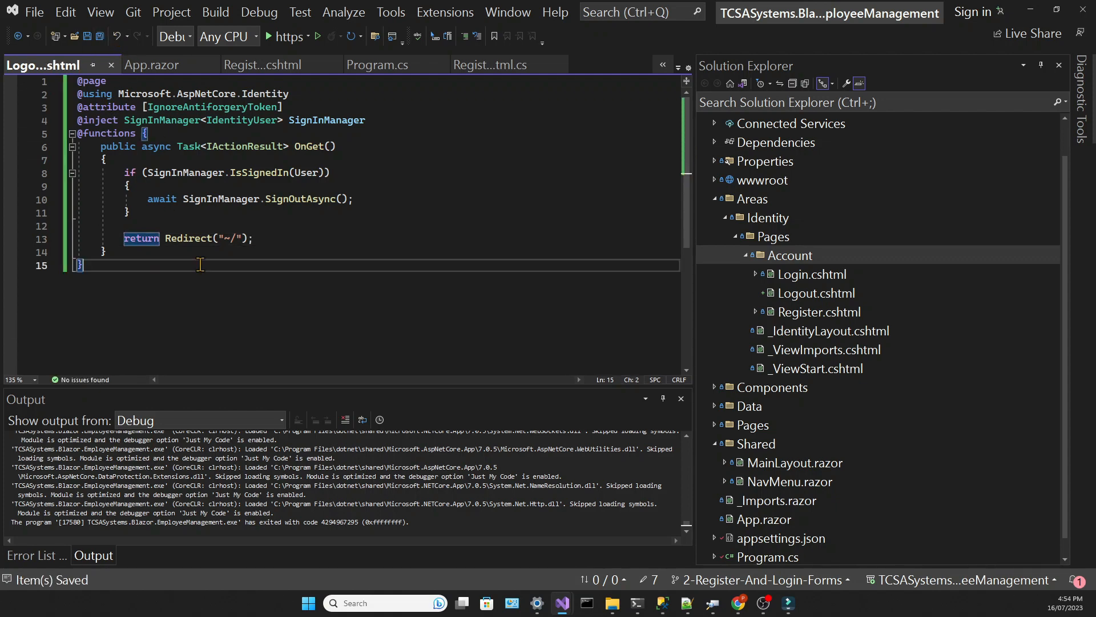
# Launch the app under the debugger to test logout
pyautogui.click(286, 36)
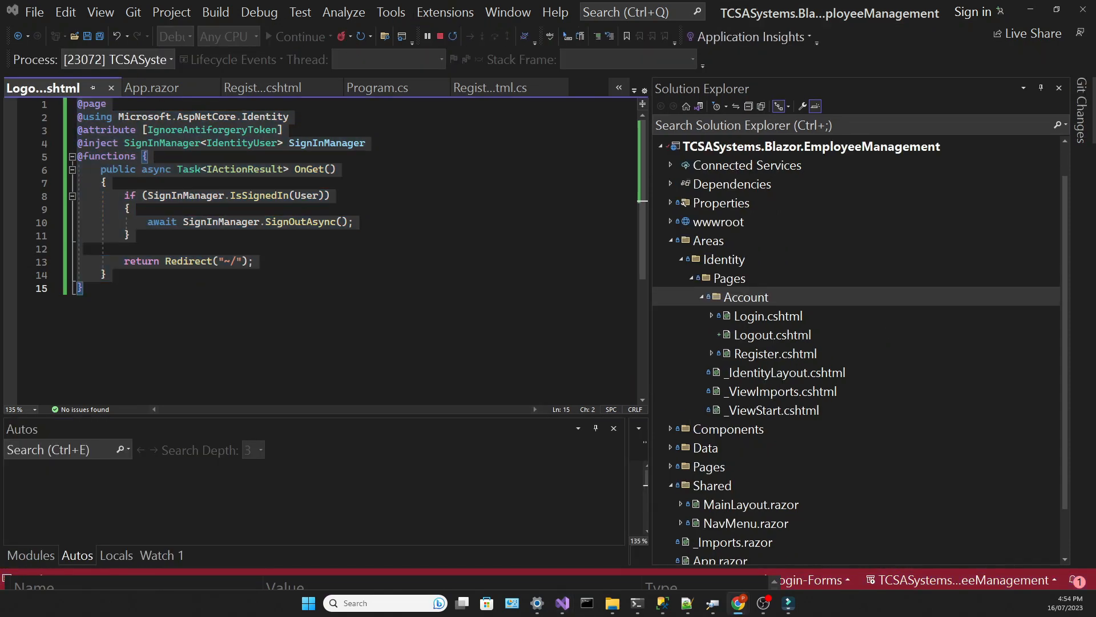
# Visit identity/account/logout, confirm the login page appears, then close the browser
pyautogui.click(319, 137)
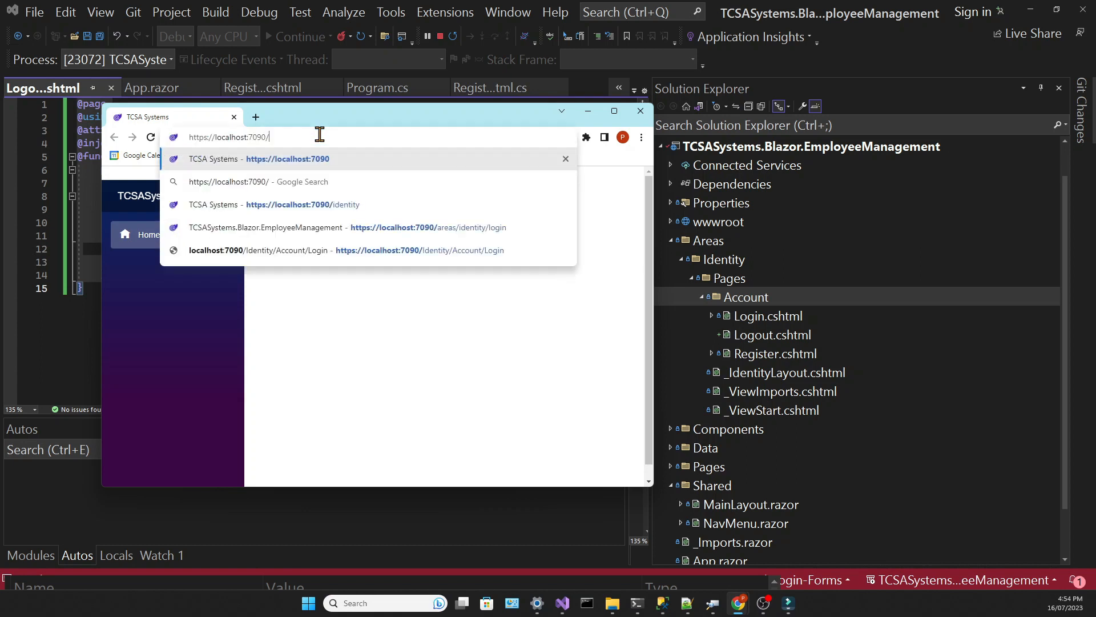
pyautogui.write('identity/account/logout')
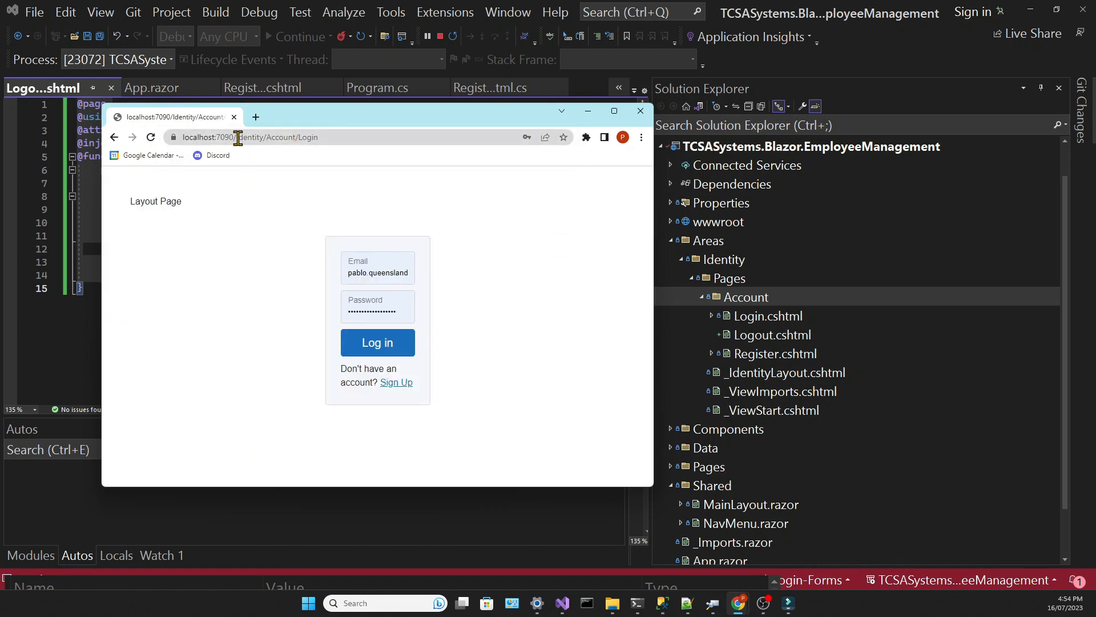
pyautogui.click(377, 343)
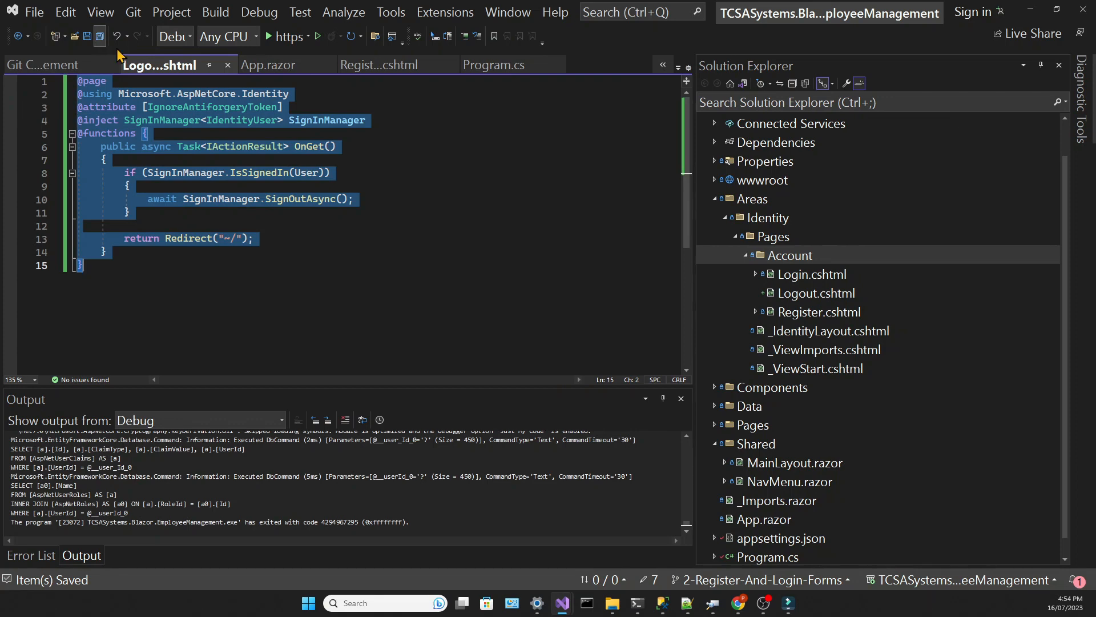
# Add a Logout nav item with the oi-account-logout icon linking to identity/account/logout
pyautogui.scroll(-3)
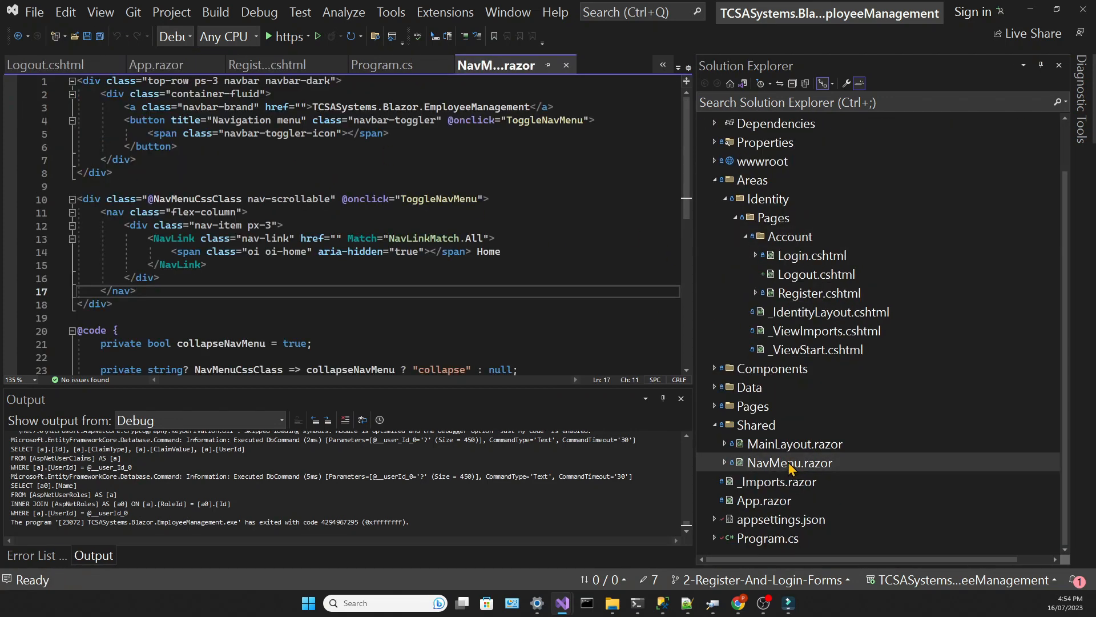
pyautogui.scroll(-3)
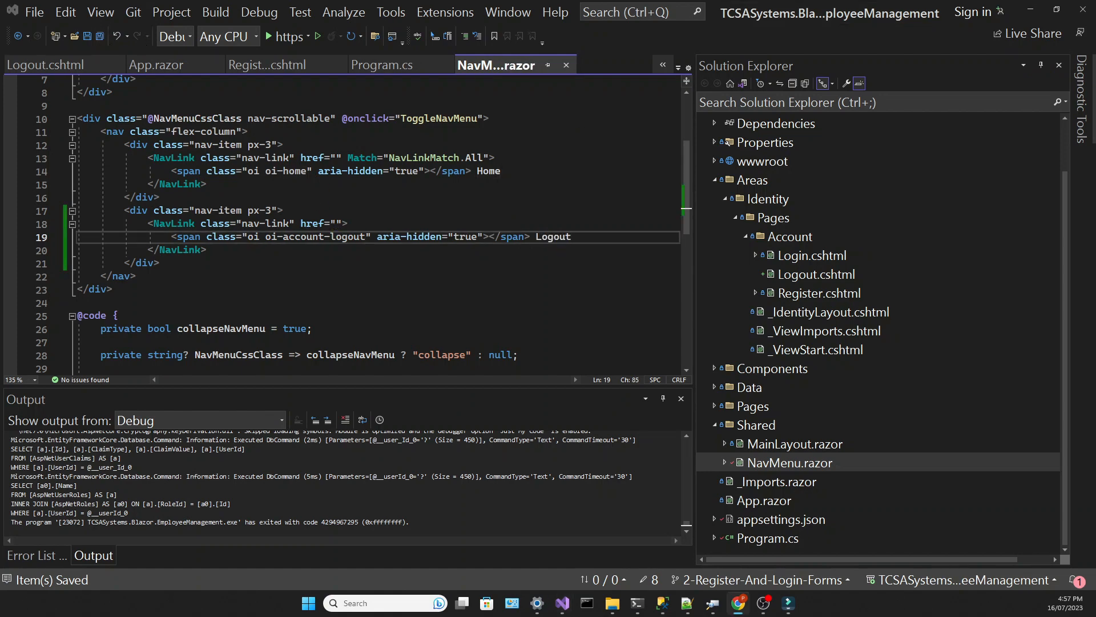
pyautogui.write('identity/account/logout')
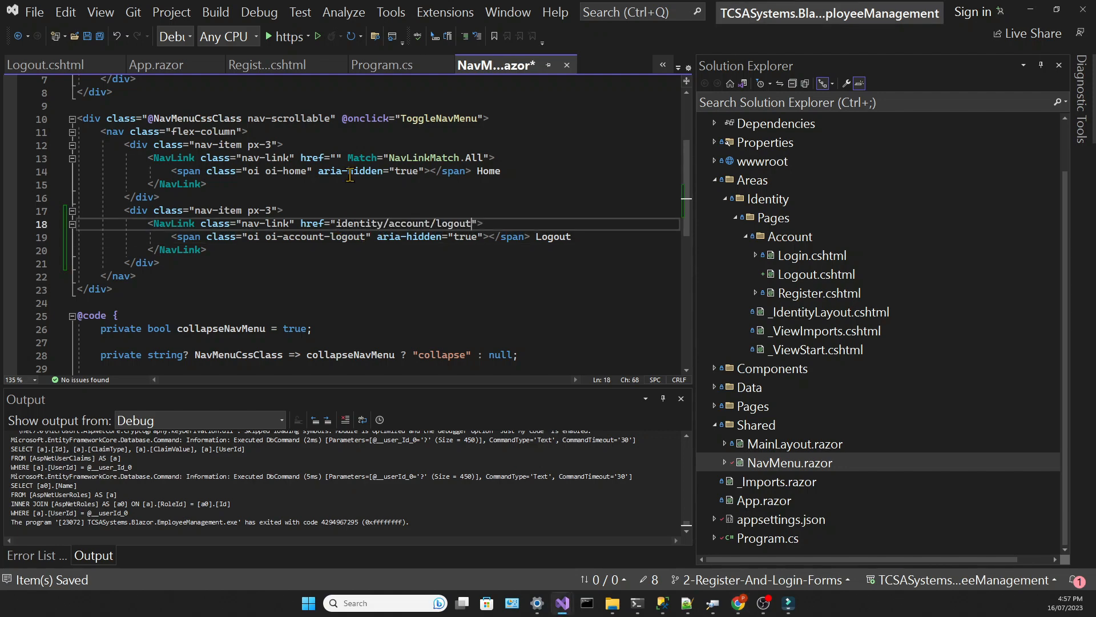